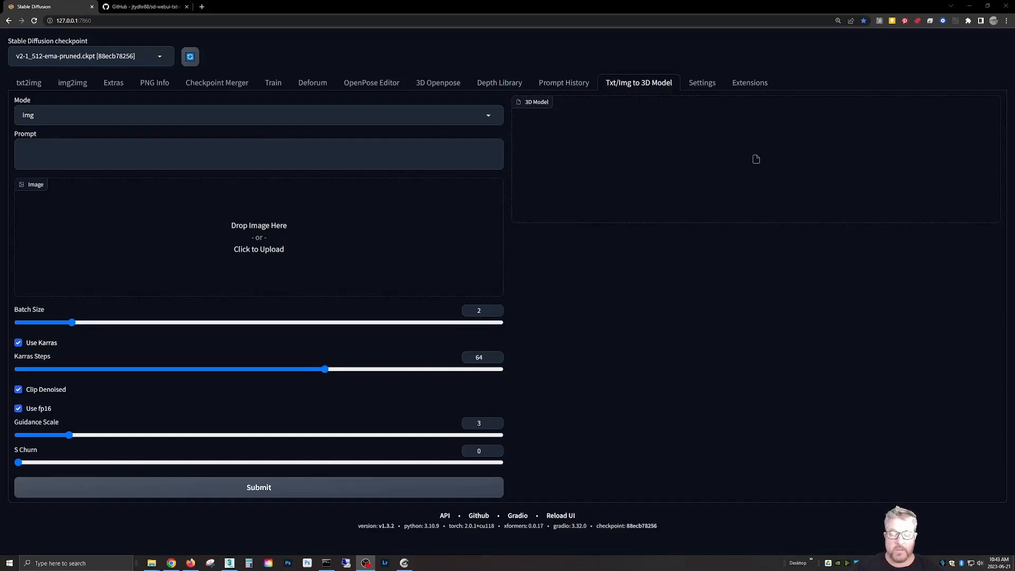
{"action": "mouse_move", "coordinate": [353, 131]}
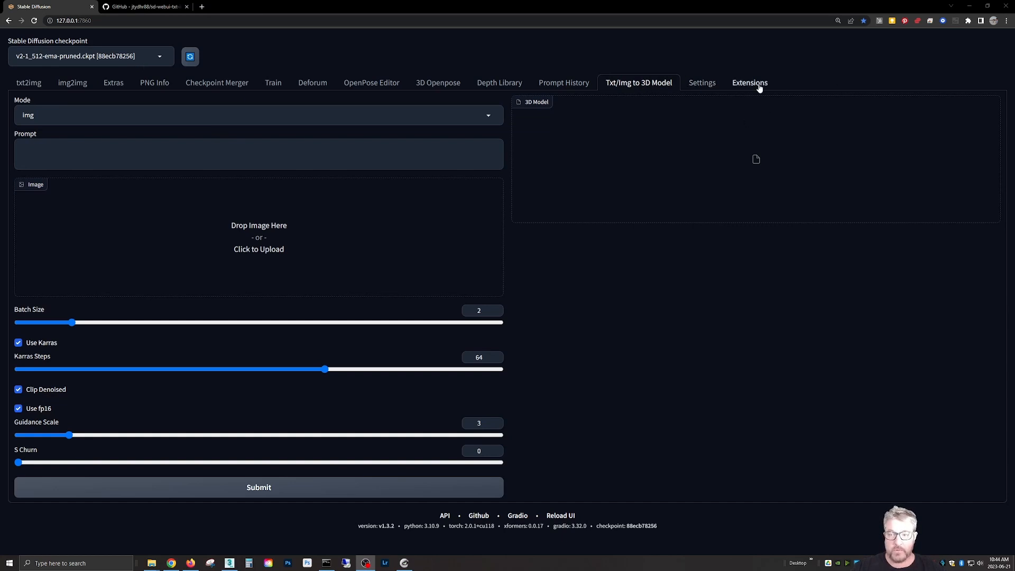
Browse the Available extensions and search the page for '3d' to find the Txt/Img to 3D Model entry.
{"action": "left_click", "coordinate": [748, 82]}
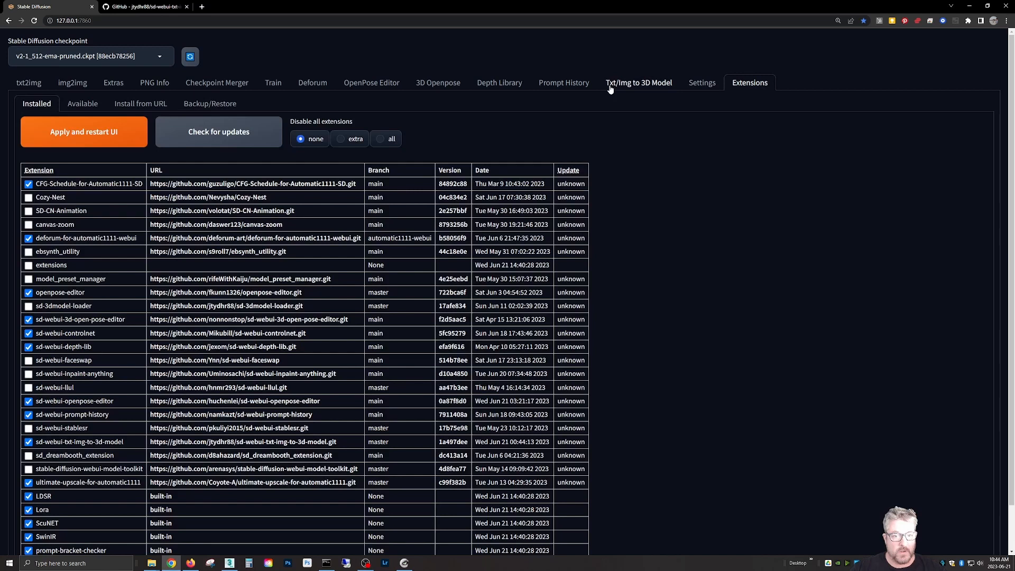
{"action": "left_click", "coordinate": [82, 103]}
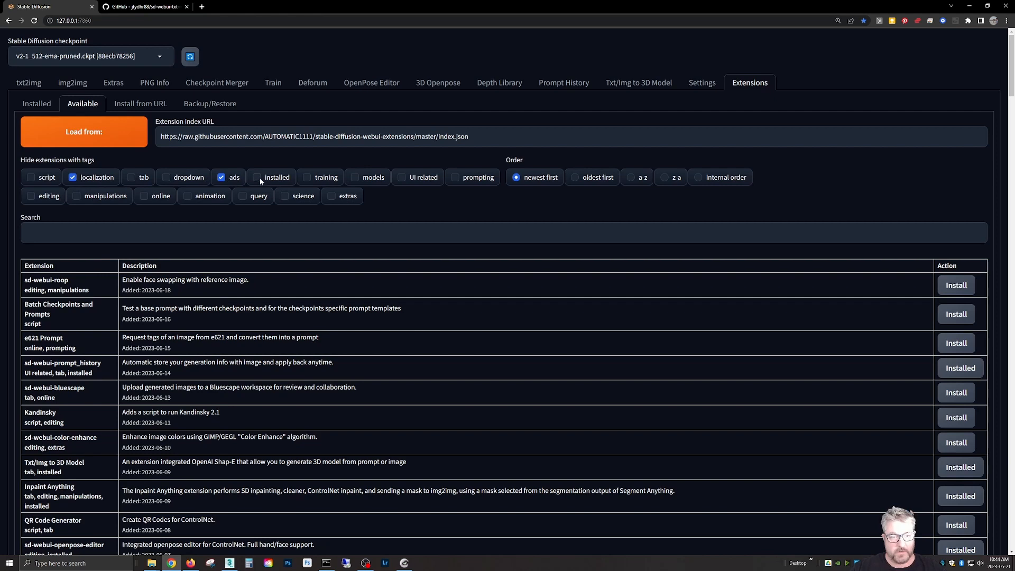
{"action": "left_click", "coordinate": [257, 177]}
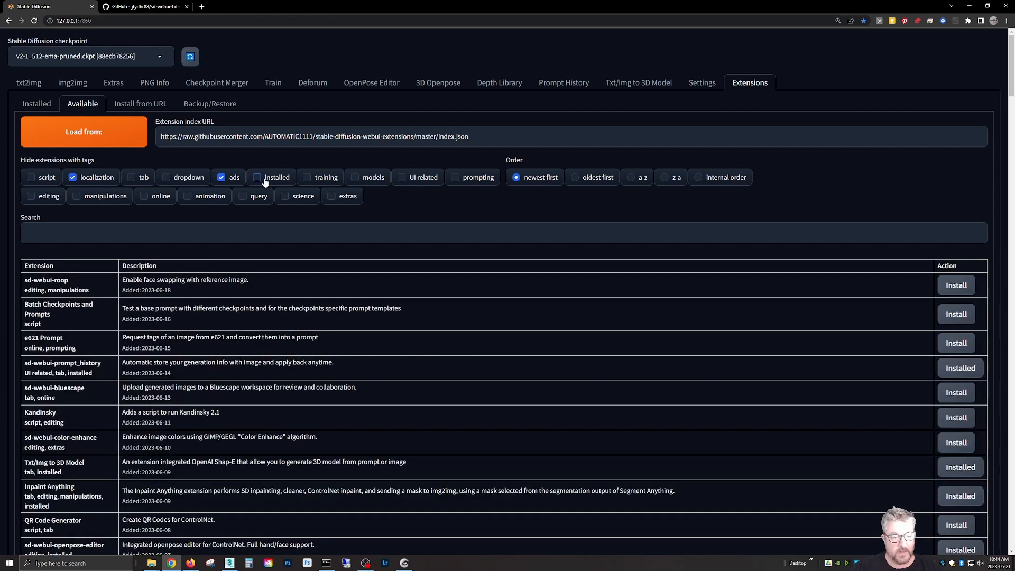
{"action": "key", "text": "ctrl+f"}
{"action": "type", "text": "3d"}
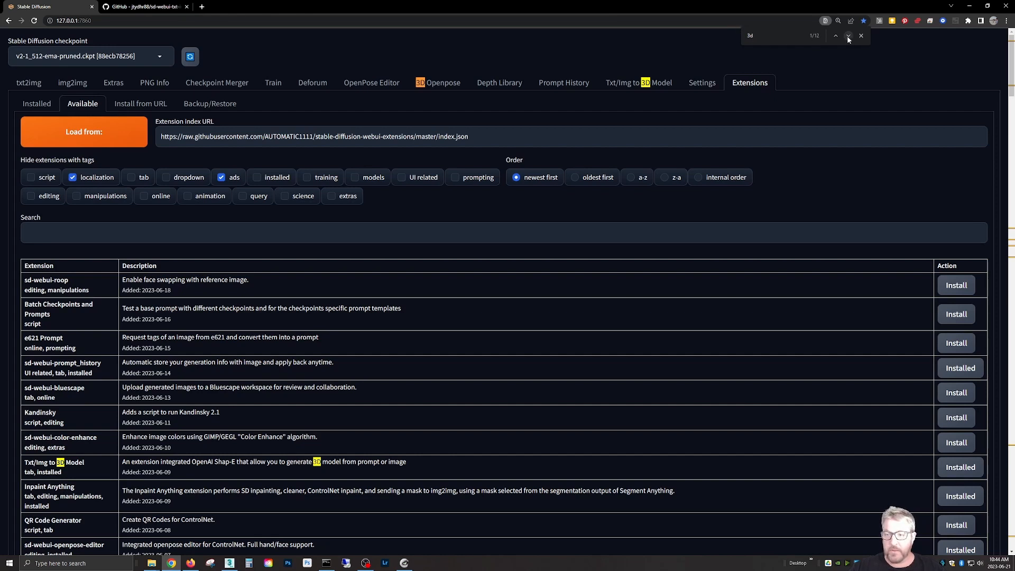
{"action": "left_click", "coordinate": [848, 36]}
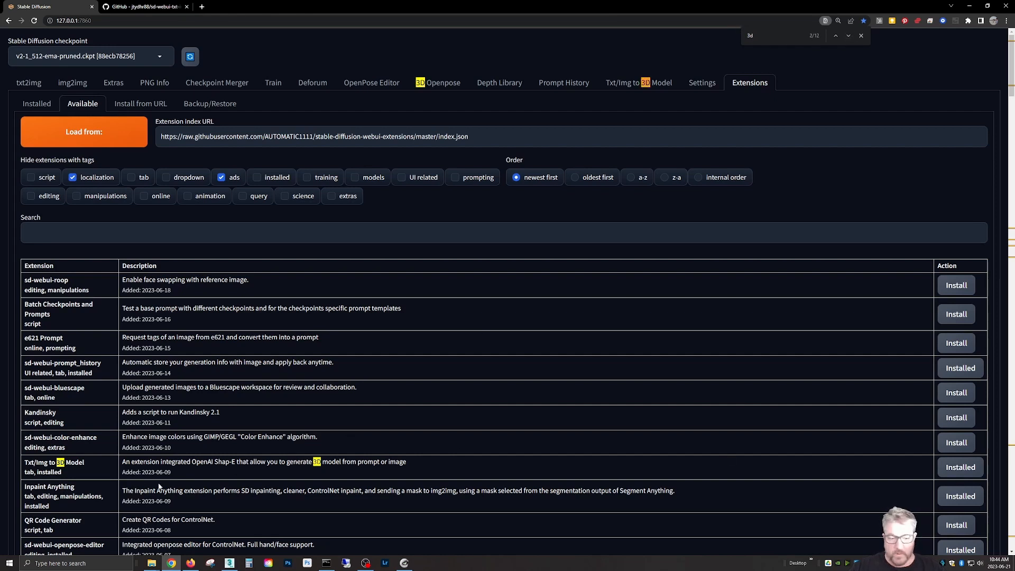
{"action": "mouse_move", "coordinate": [54, 466]}
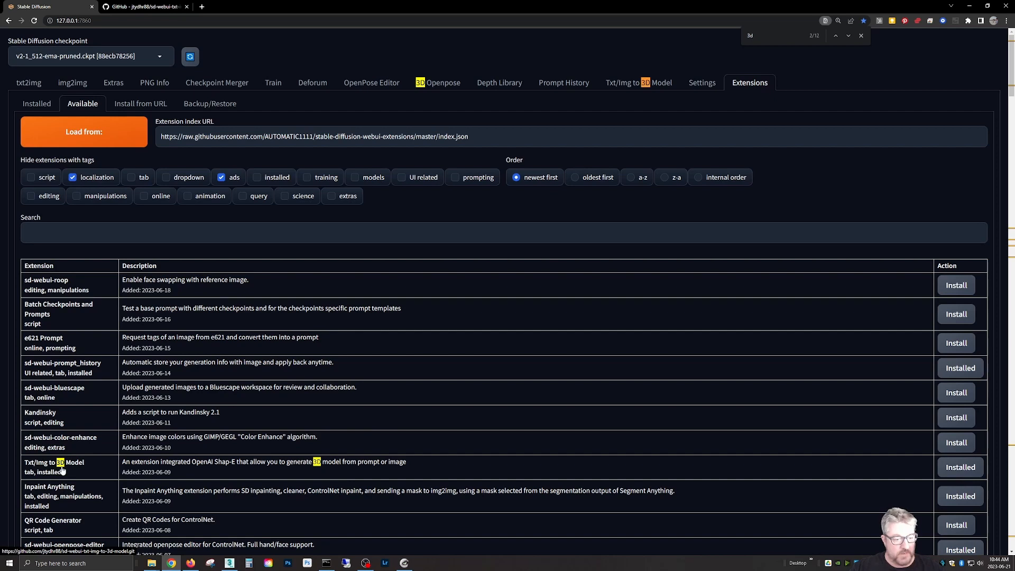
{"action": "mouse_move", "coordinate": [274, 323]}
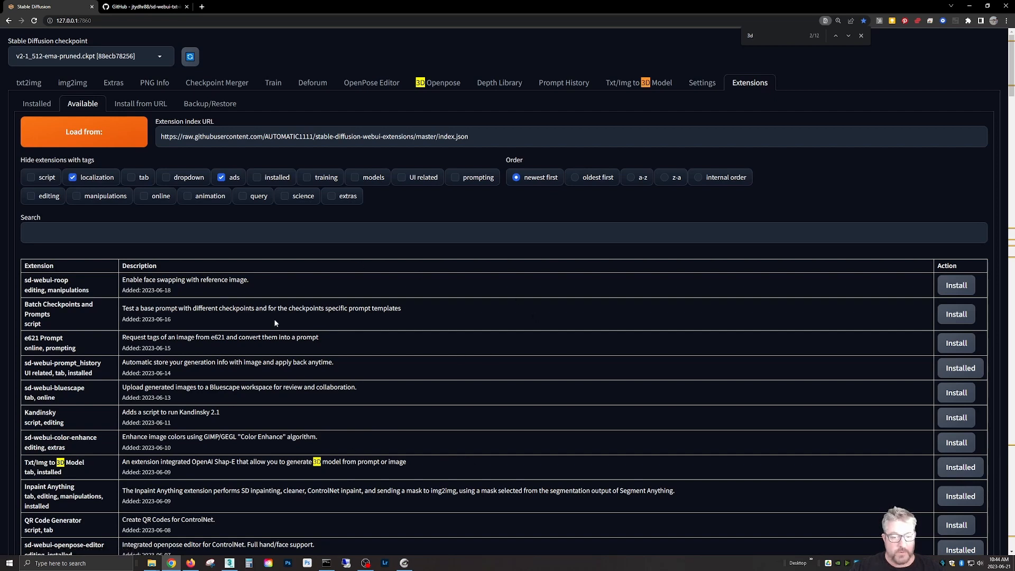
{"action": "mouse_move", "coordinate": [51, 421]}
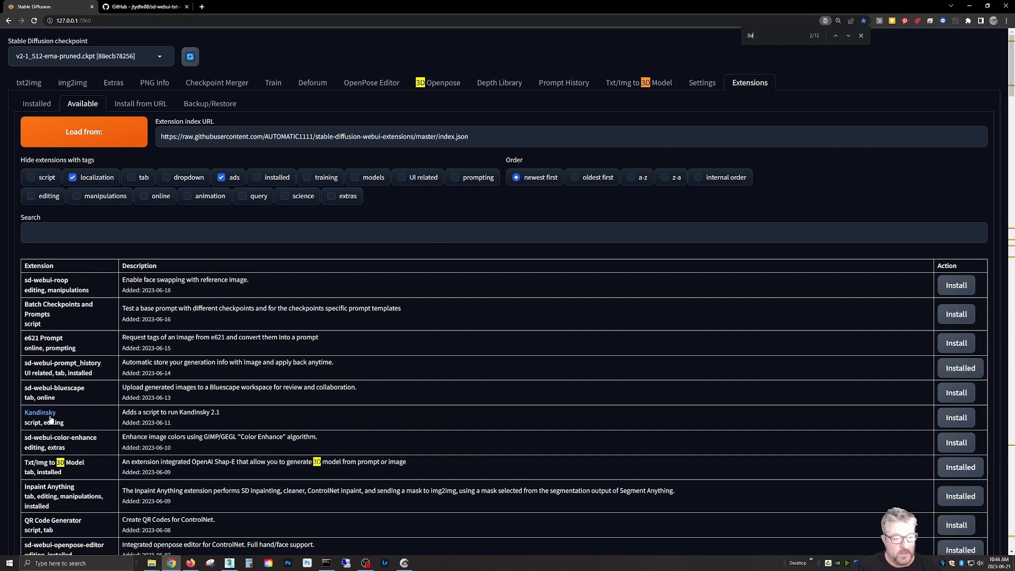
{"action": "mouse_move", "coordinate": [54, 387]}
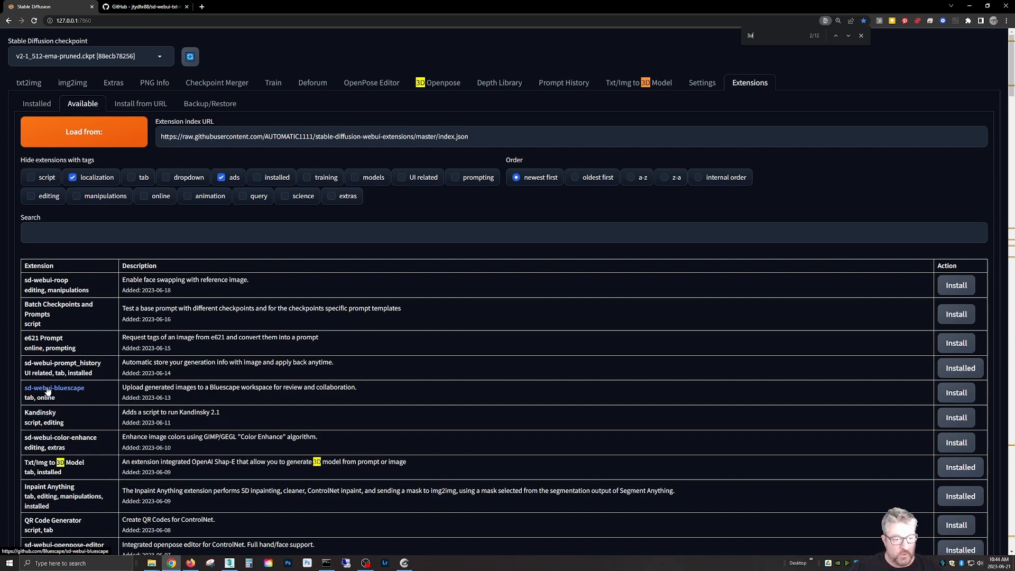
{"action": "mouse_move", "coordinate": [77, 370]}
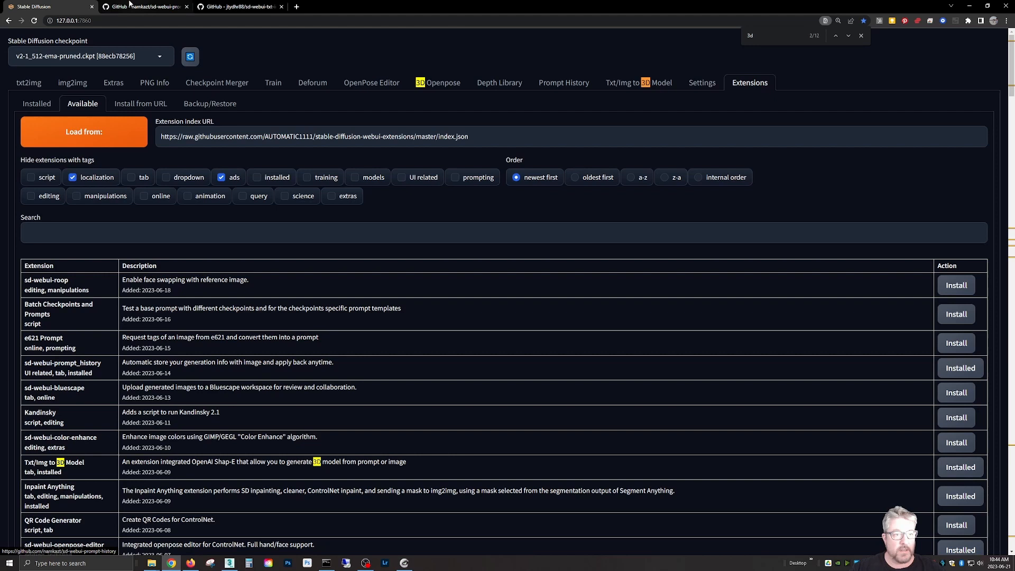
View the sd-webui-prompt-history repository on GitHub, then return to the Installed extensions list.
{"action": "left_click", "coordinate": [144, 6]}
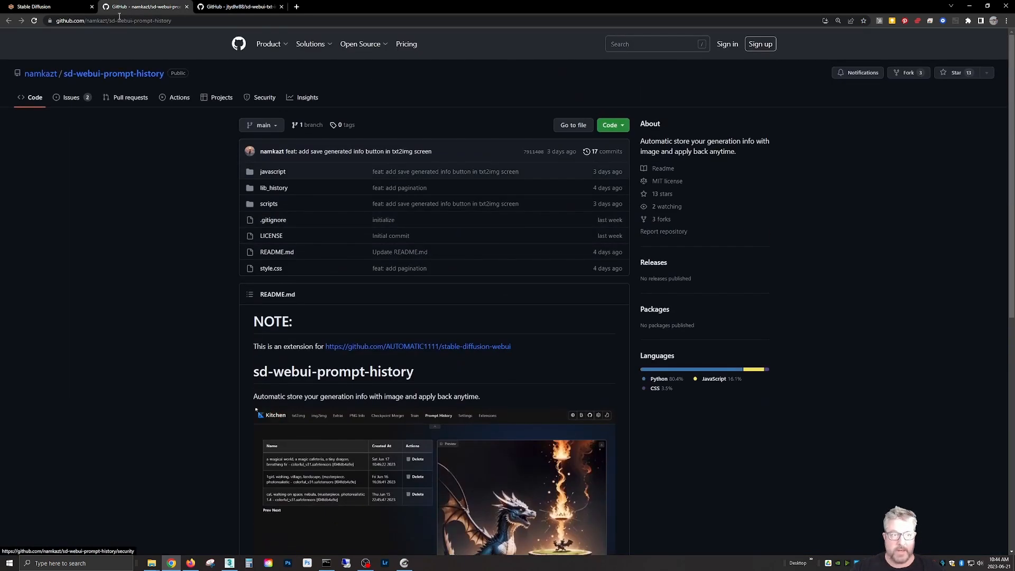
{"action": "left_click", "coordinate": [46, 7]}
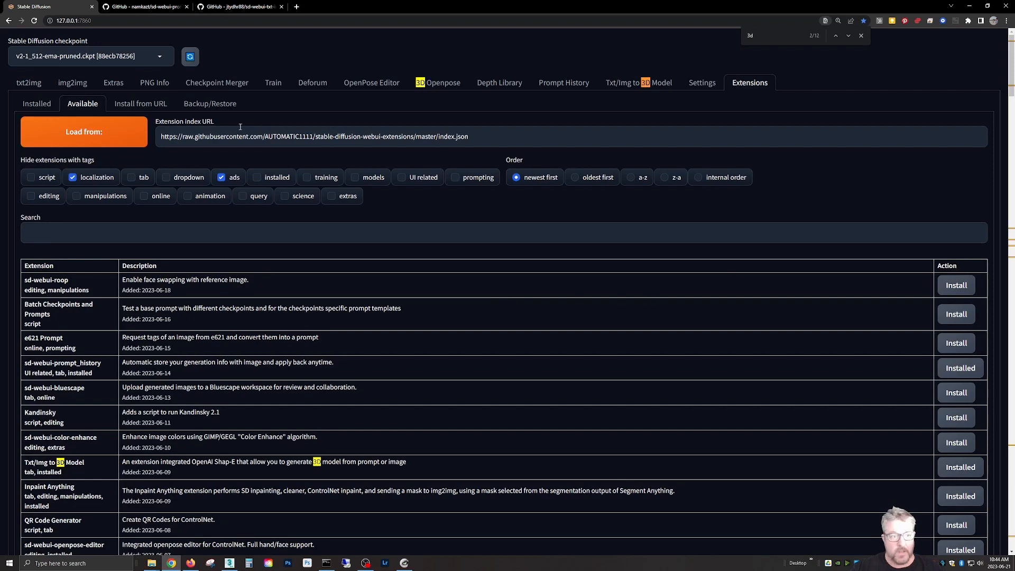
{"action": "left_click", "coordinate": [36, 103]}
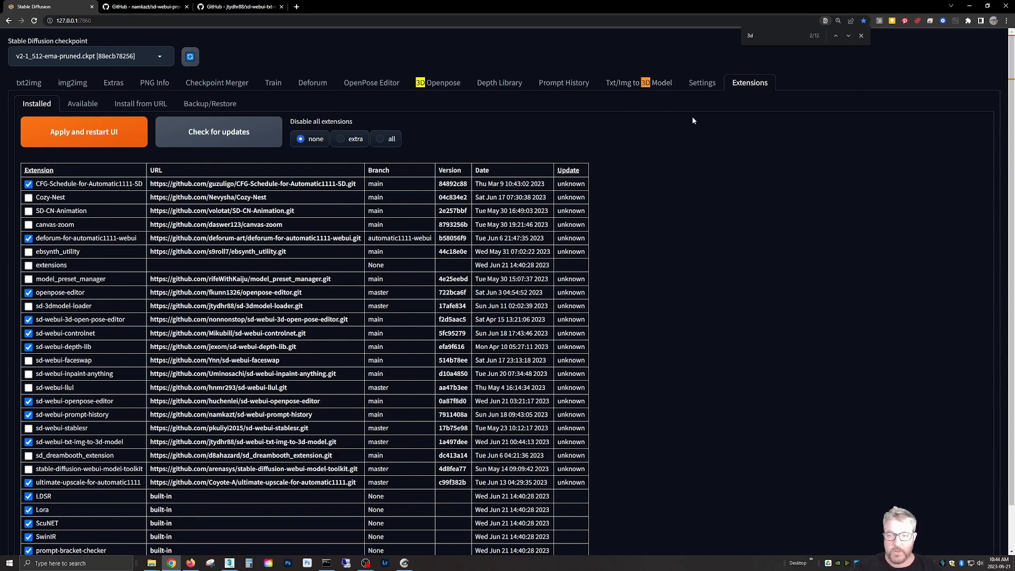
Show the Txt/Img to 3D Model generator with the find bar closed and Mode set to img.
{"action": "left_click", "coordinate": [639, 82]}
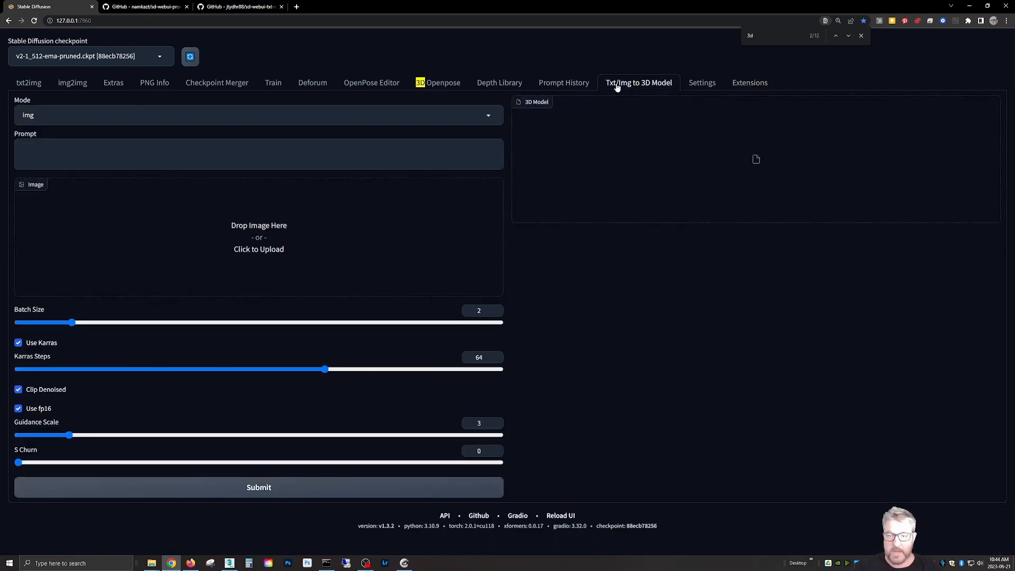
{"action": "left_click", "coordinate": [860, 36]}
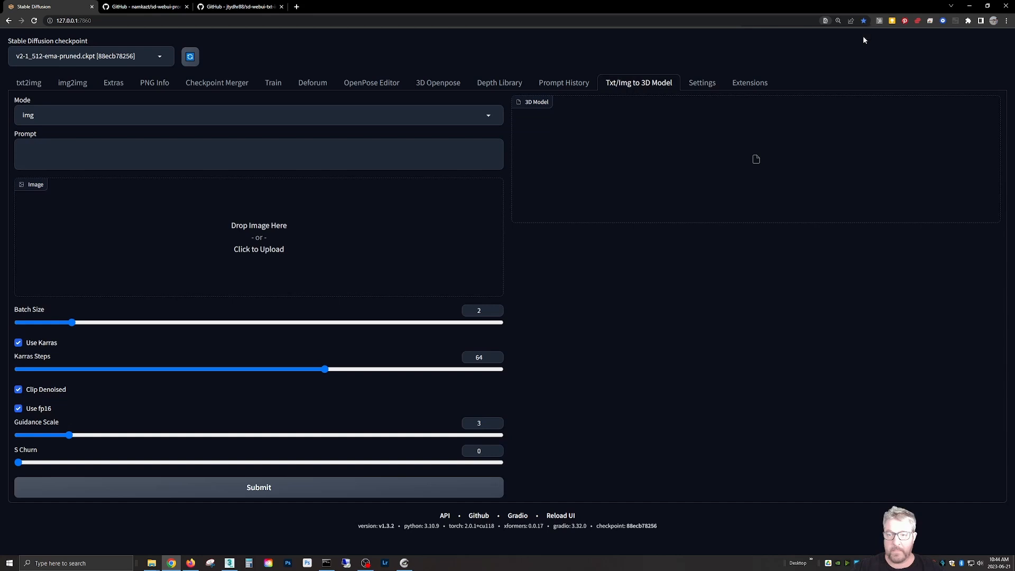
{"action": "mouse_move", "coordinate": [68, 212]}
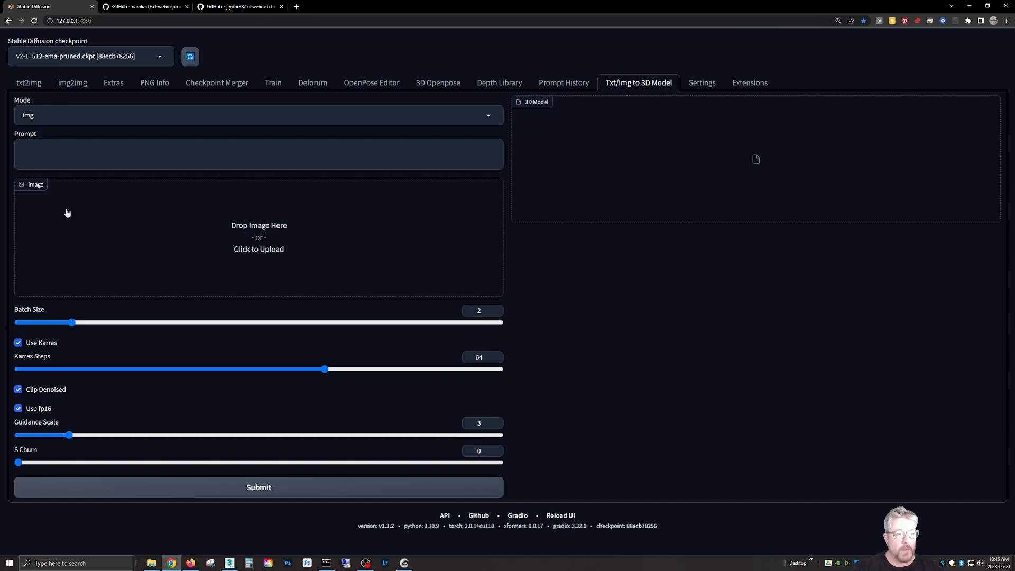
{"action": "left_click", "coordinate": [259, 115]}
{"action": "type", "text": "txt"}
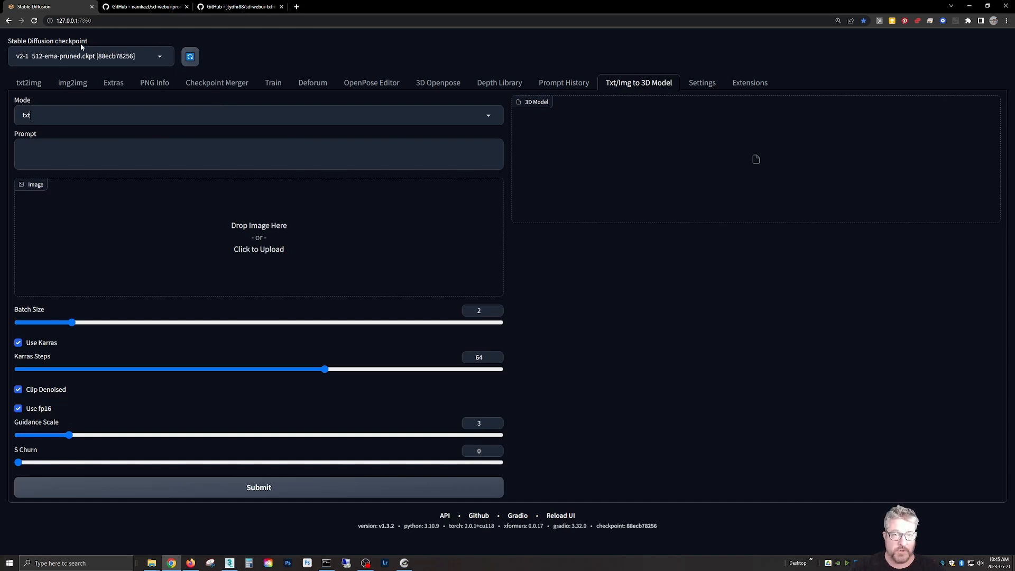
{"action": "mouse_move", "coordinate": [125, 69]}
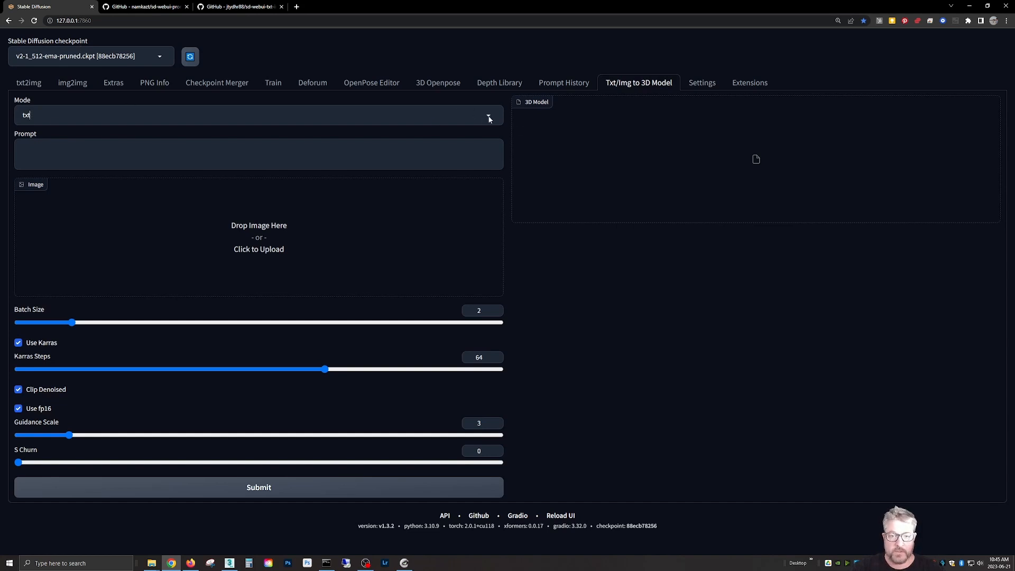
{"action": "left_click", "coordinate": [258, 115]}
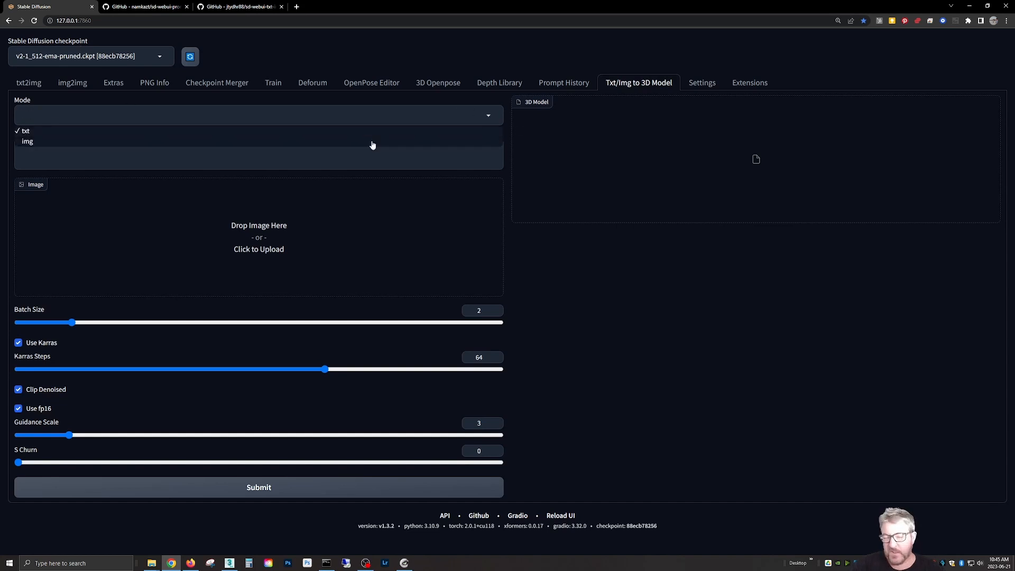
{"action": "left_click", "coordinate": [28, 140]}
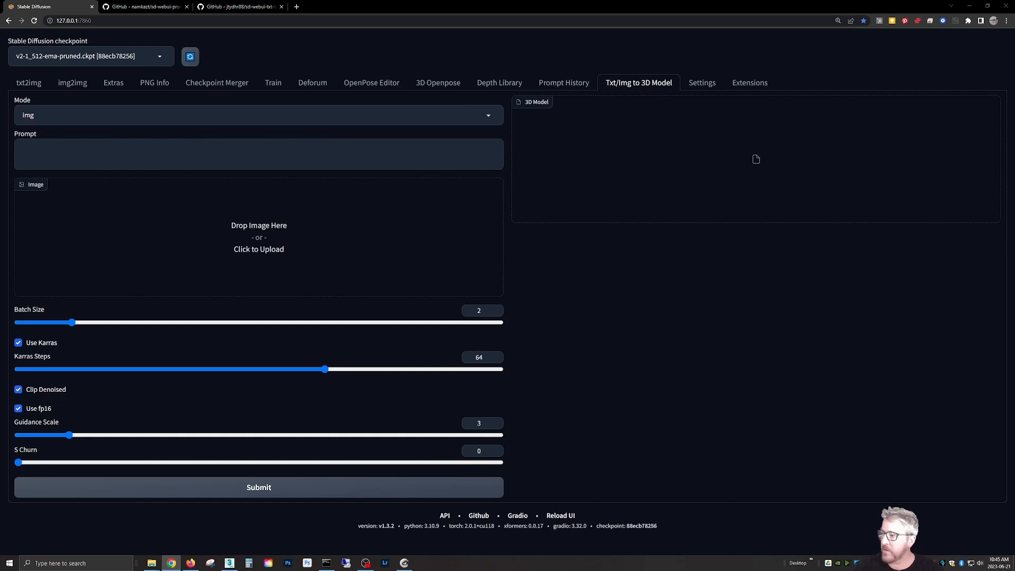
{"action": "mouse_move", "coordinate": [419, 228]}
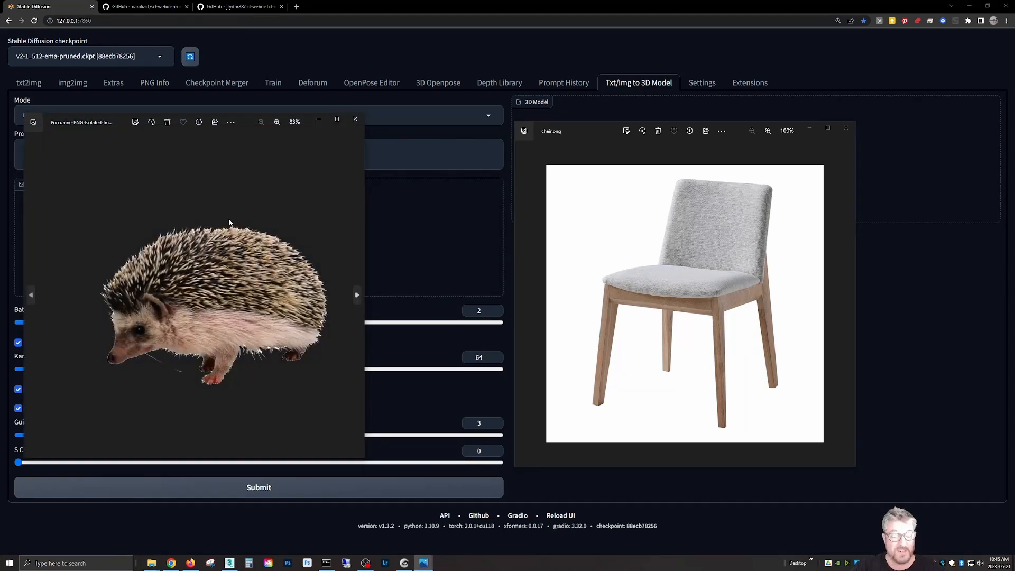
Browse candidate source photos in Windows Photos, ending on the vintage computer image.
{"action": "left_click", "coordinate": [355, 119]}
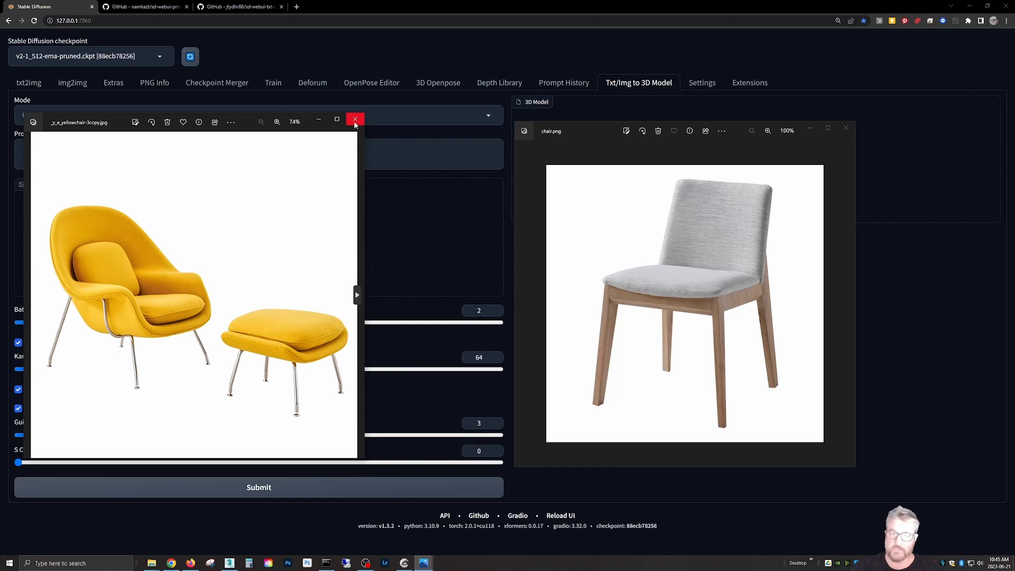
{"action": "left_click", "coordinate": [355, 119]}
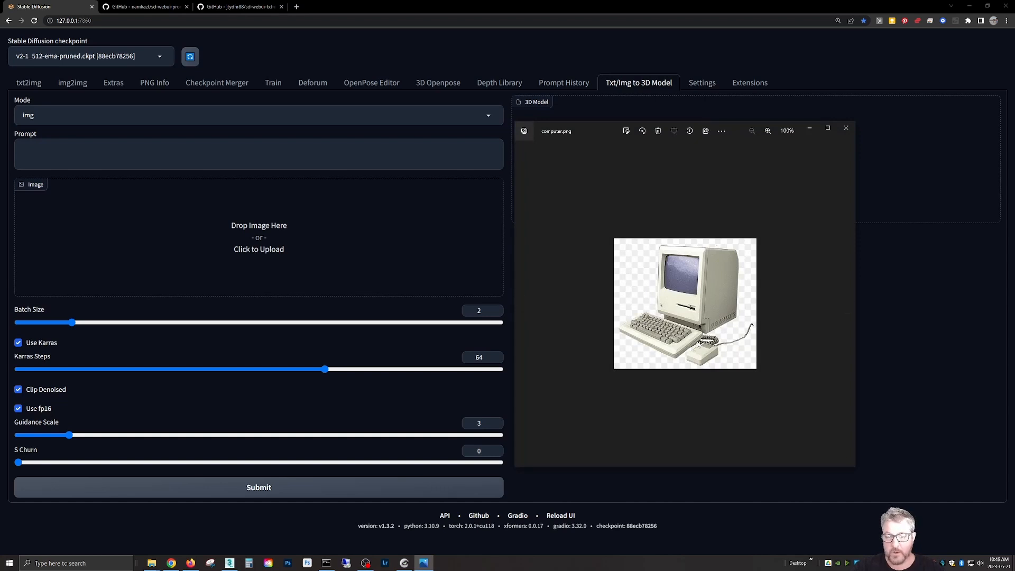
{"action": "left_click", "coordinate": [768, 130]}
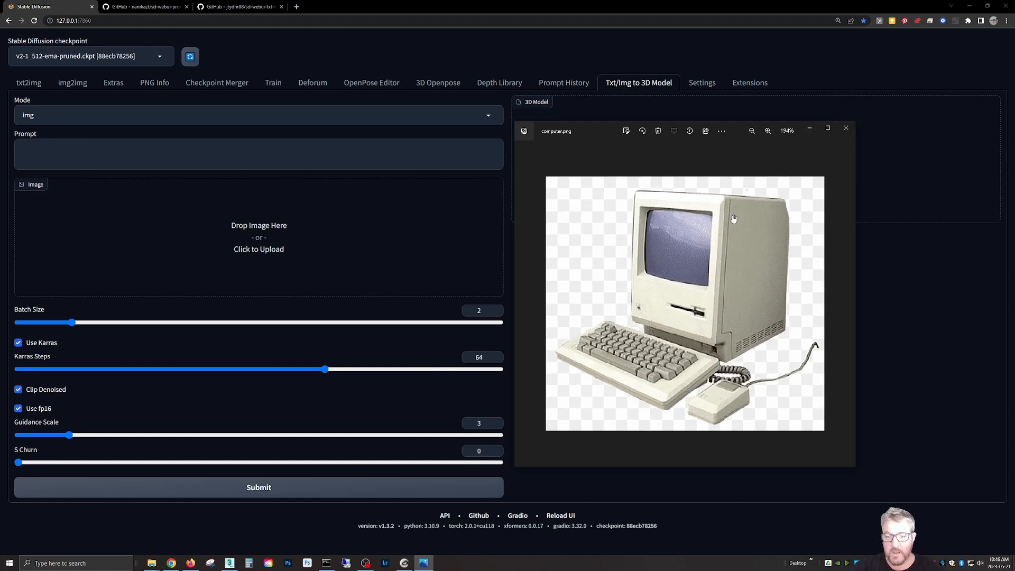
{"action": "mouse_move", "coordinate": [746, 281]}
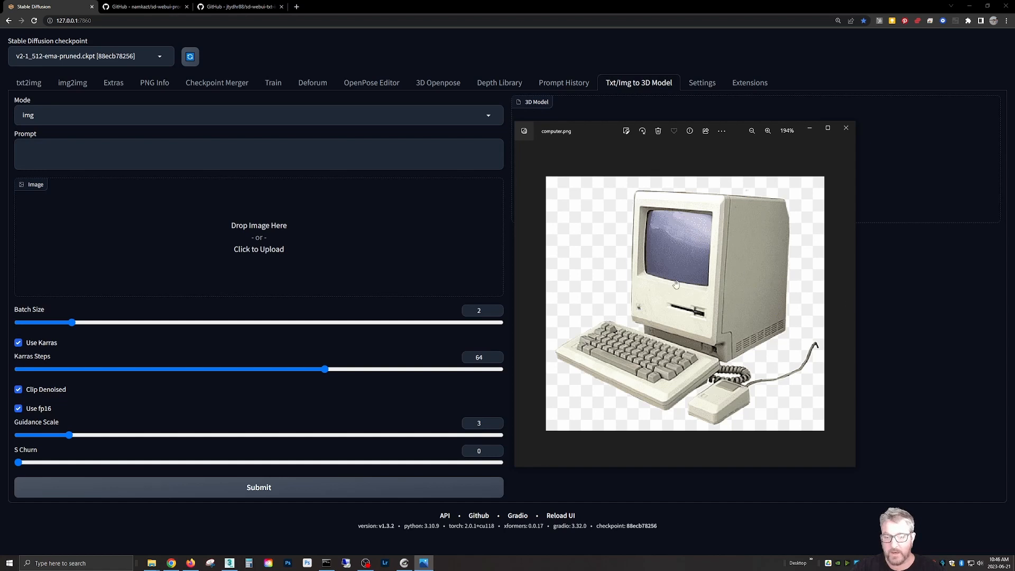
{"action": "mouse_move", "coordinate": [720, 263]}
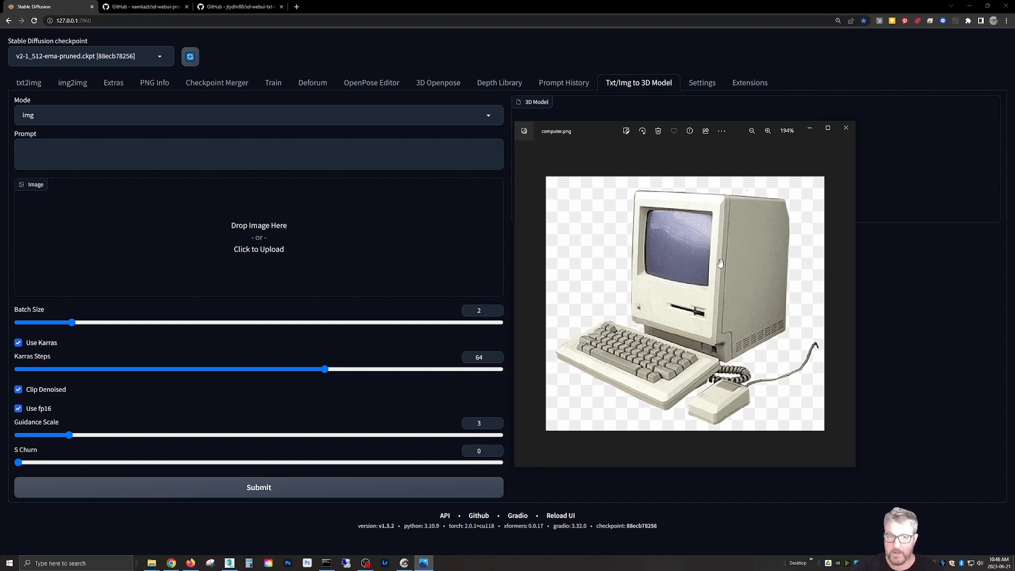
{"action": "mouse_move", "coordinate": [748, 295]}
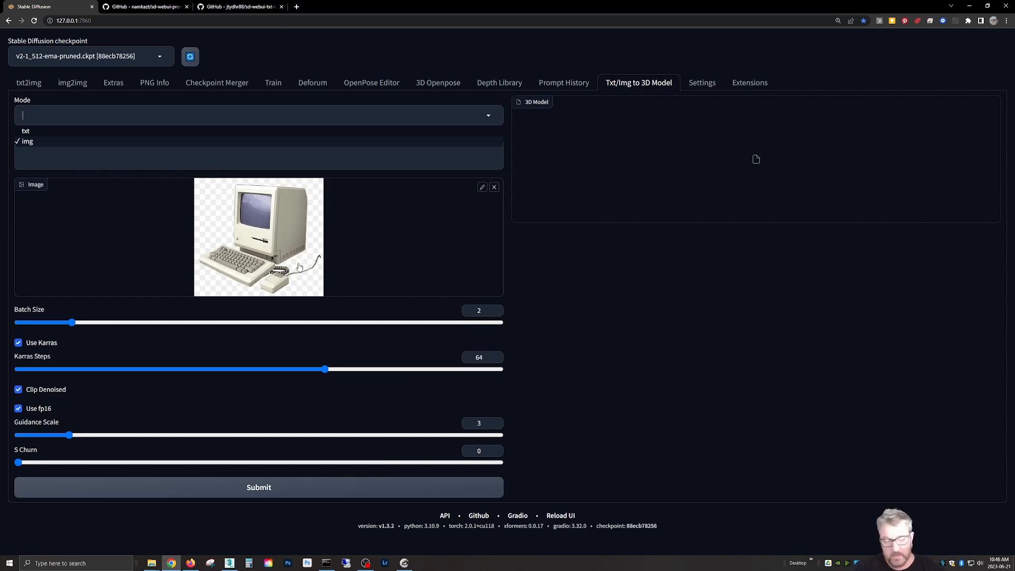
Keep Mode on img and raise Karras Steps to 100 and Guidance Scale to 4.
{"action": "left_click", "coordinate": [27, 140]}
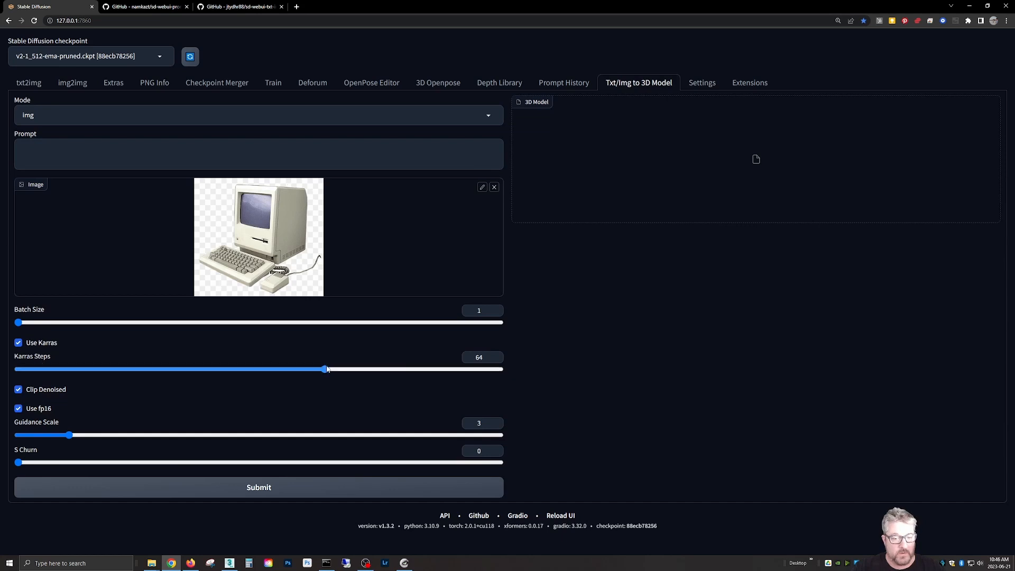
{"action": "left_click_drag", "start_coordinate": [323, 369], "coordinate": [500, 369]}
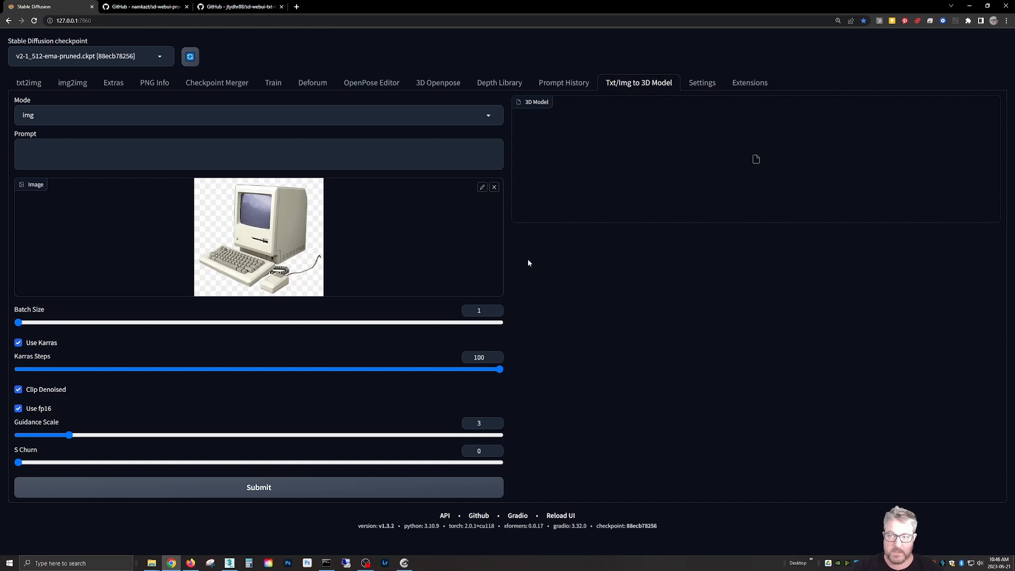
{"action": "mouse_move", "coordinate": [63, 405]}
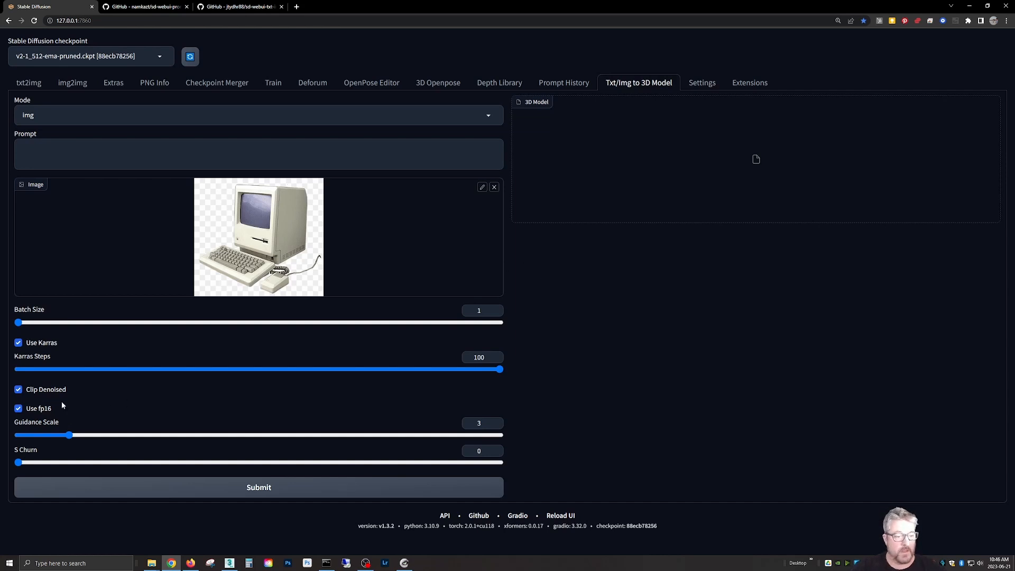
{"action": "mouse_move", "coordinate": [52, 414]}
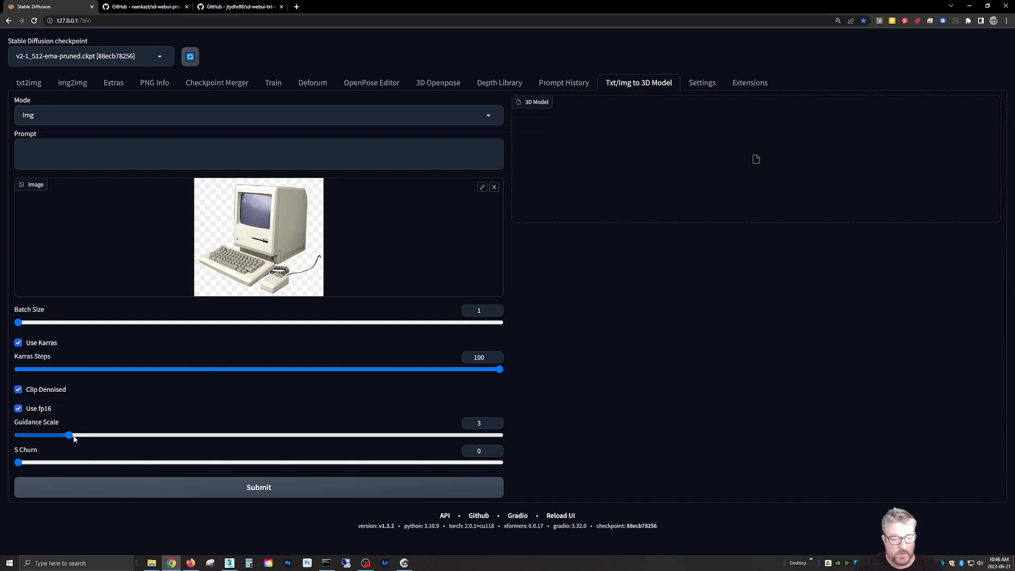
{"action": "left_click_drag", "start_coordinate": [69, 434], "coordinate": [94, 434]}
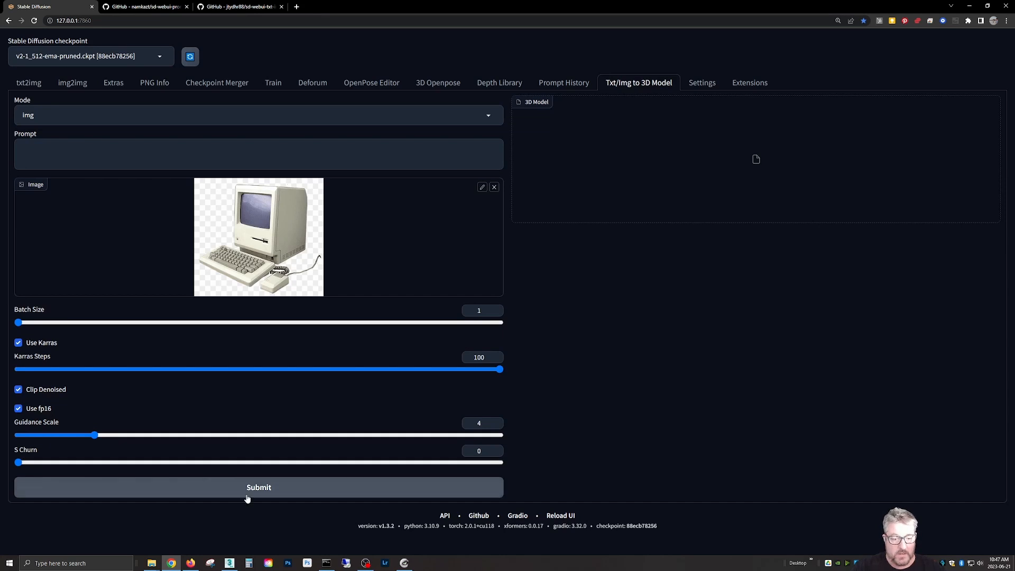
Submit the computer image to generate the 3D model.
{"action": "left_click", "coordinate": [258, 486]}
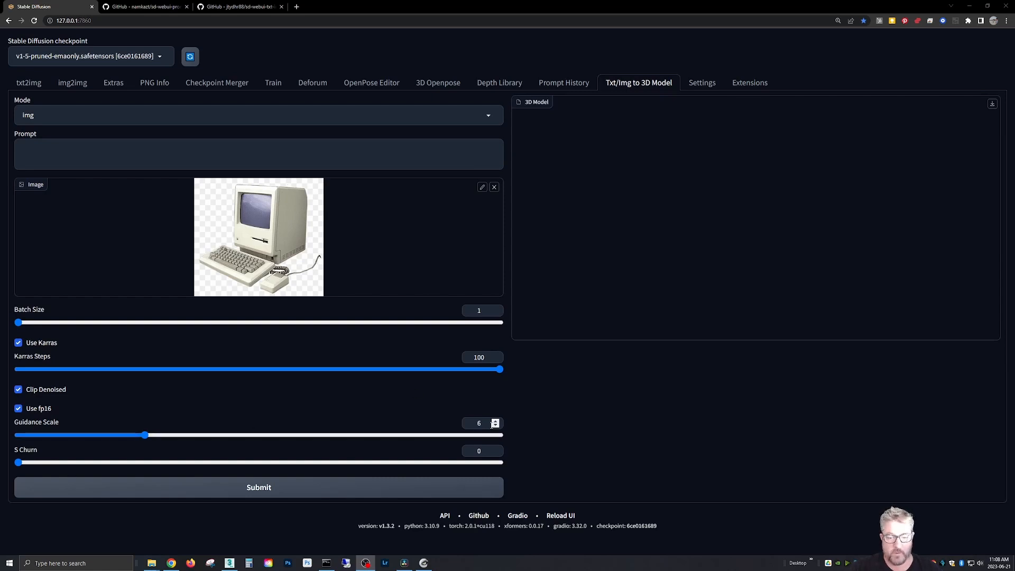
{"action": "mouse_move", "coordinate": [258, 486]}
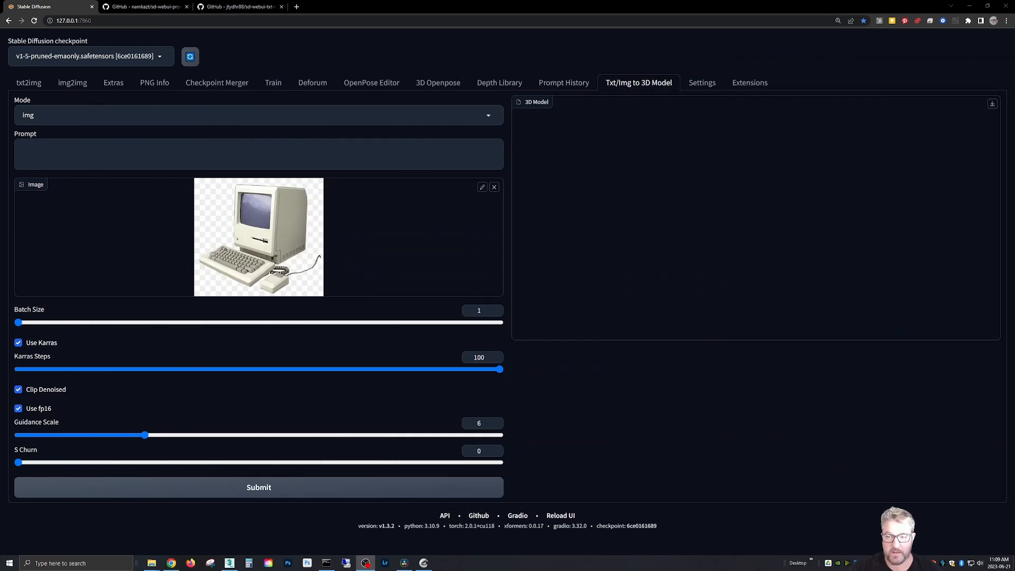
{"action": "mouse_move", "coordinate": [763, 210]}
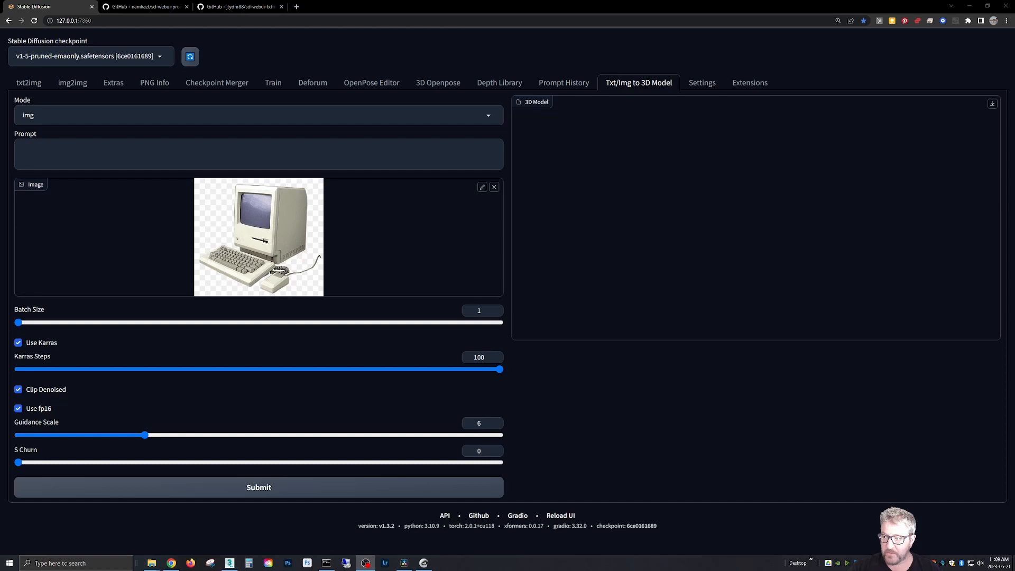
{"action": "mouse_move", "coordinate": [733, 223]}
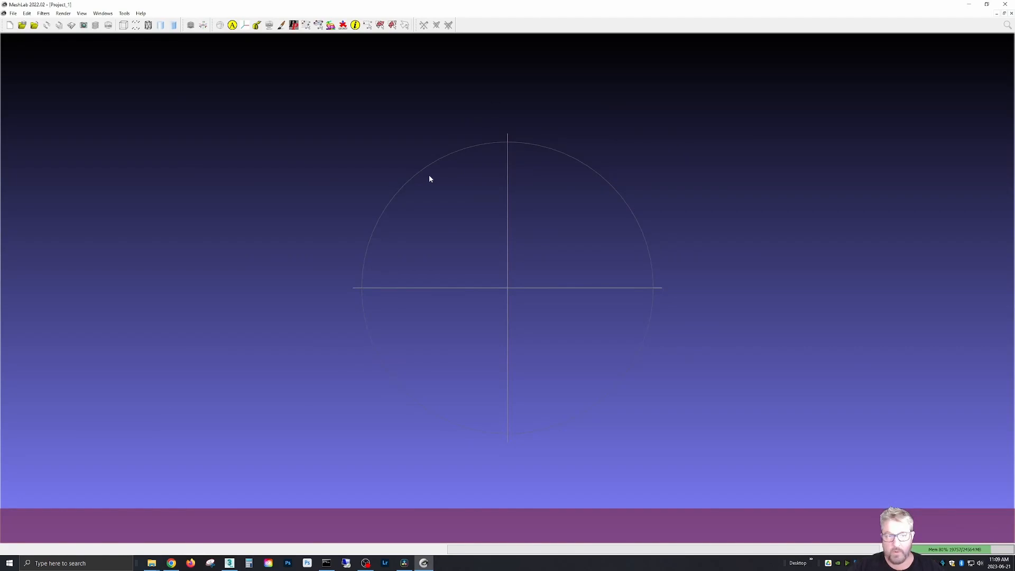
{"action": "left_click", "coordinate": [12, 12]}
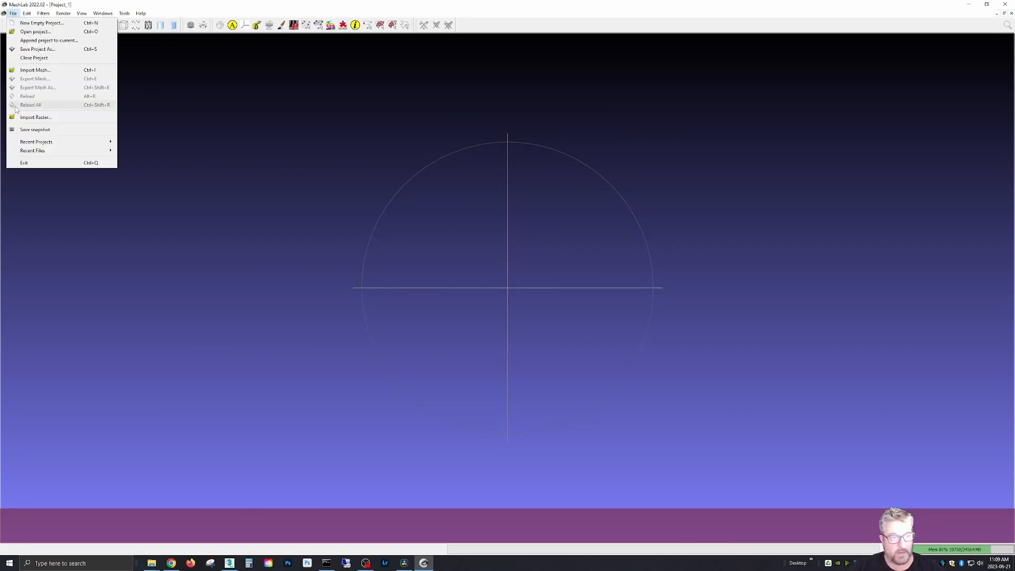
{"action": "left_click", "coordinate": [34, 69]}
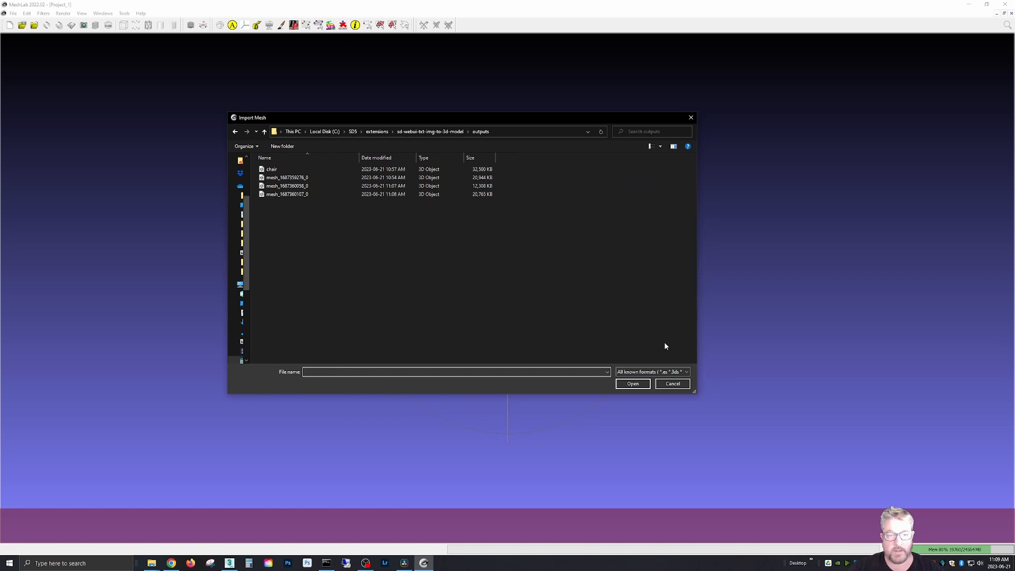
{"action": "mouse_move", "coordinate": [478, 318]}
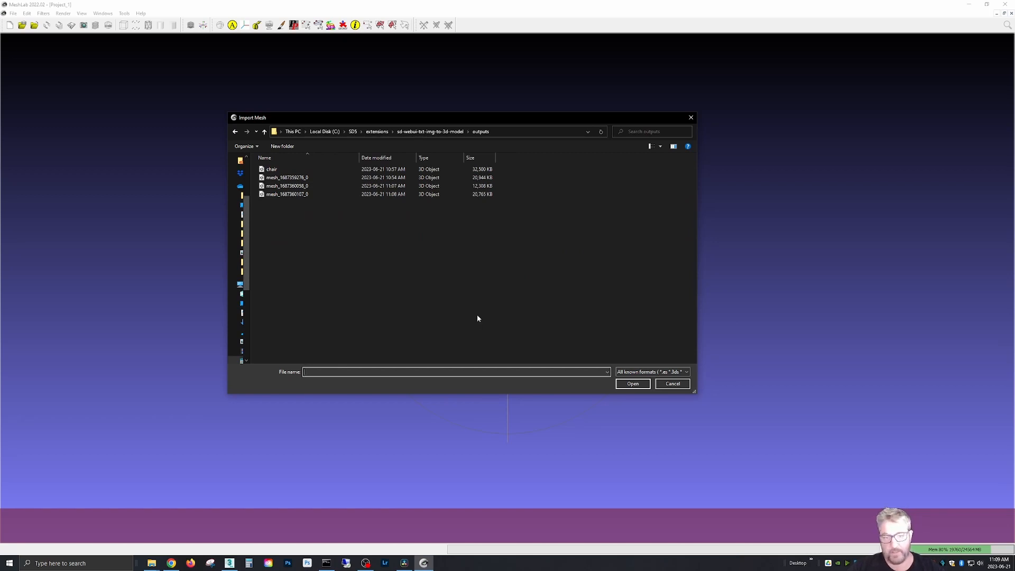
{"action": "left_click", "coordinate": [286, 186]}
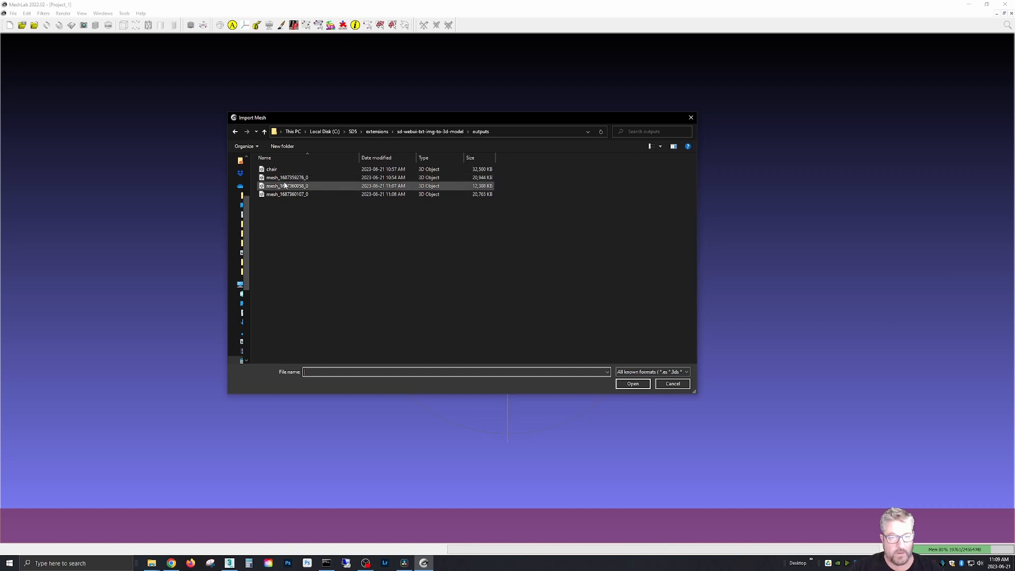
{"action": "left_click", "coordinate": [286, 194]}
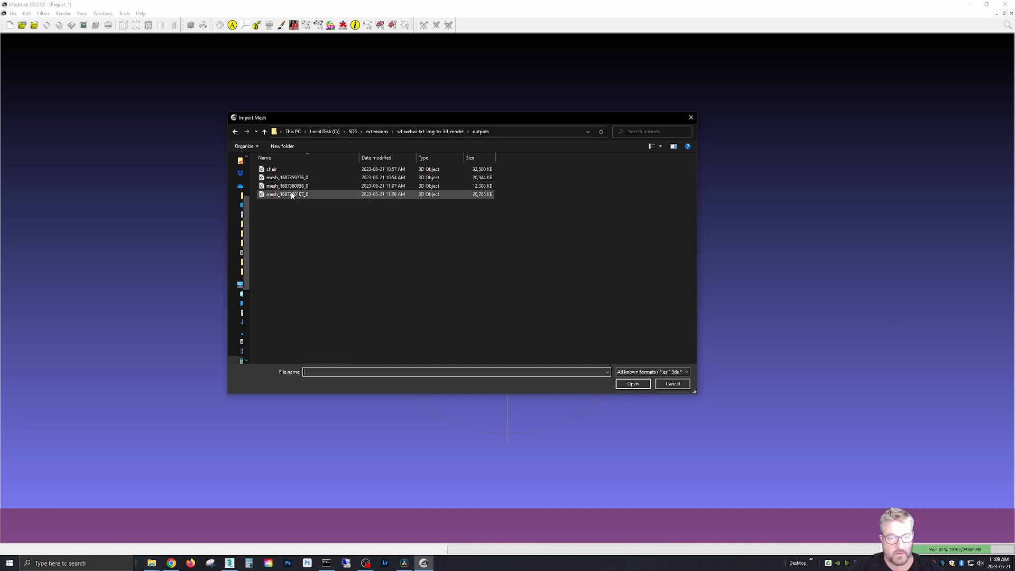
{"action": "left_click", "coordinate": [631, 382]}
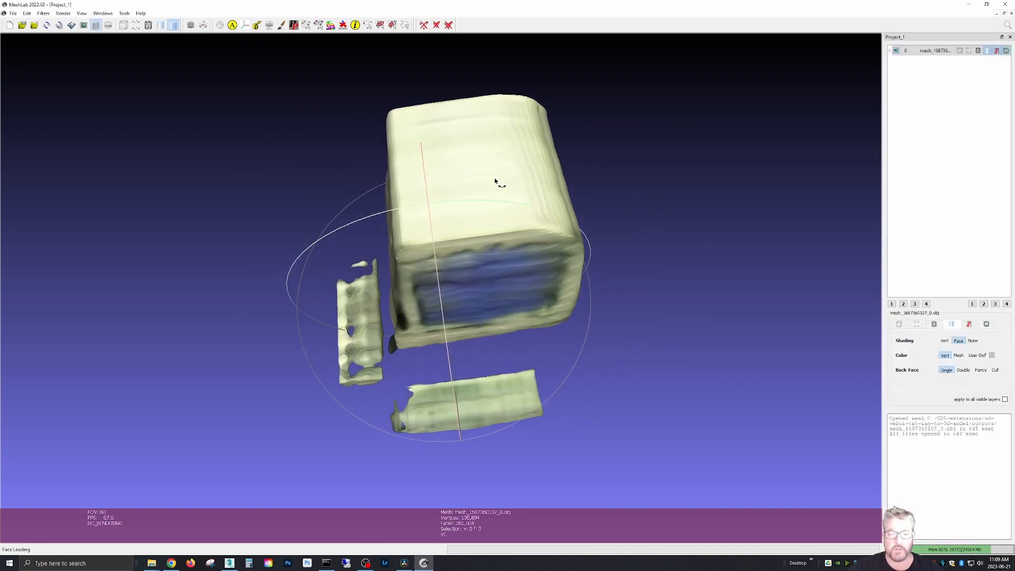
Orbit the mesh to face the computer's blue screen and bring up the Filters menu.
{"action": "left_click_drag", "start_coordinate": [495, 181], "coordinate": [548, 253]}
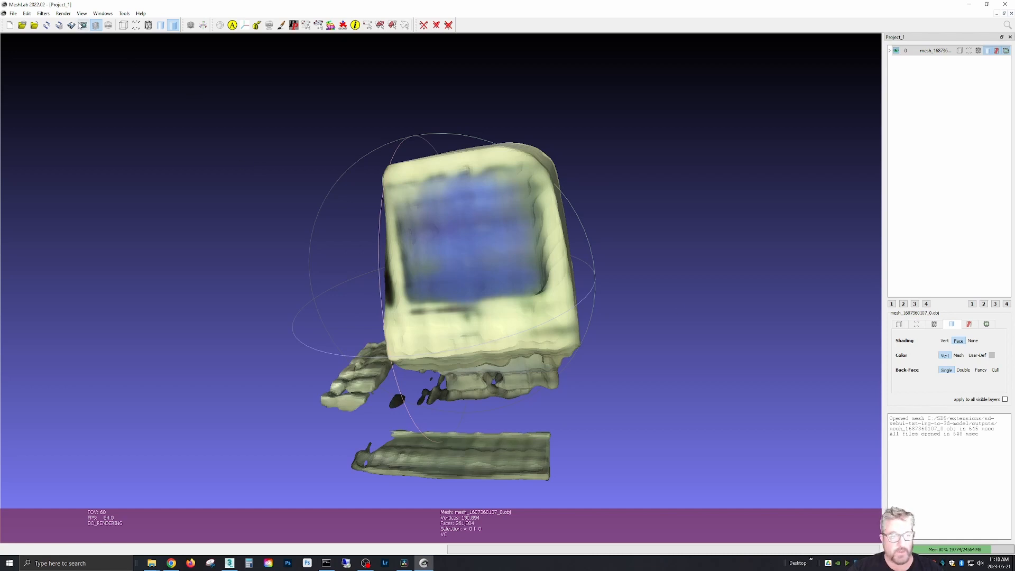
{"action": "left_click", "coordinate": [42, 12]}
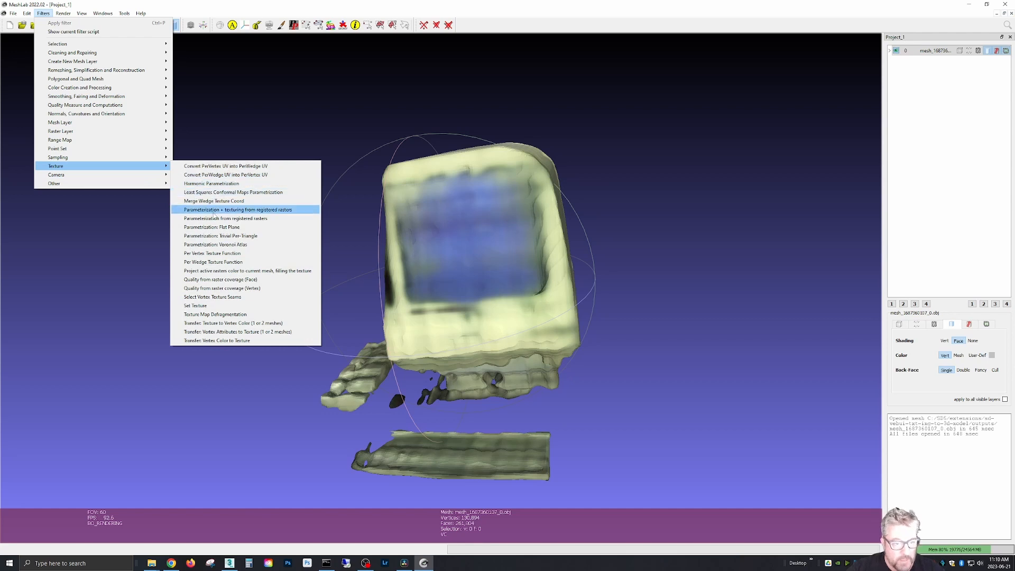
{"action": "mouse_move", "coordinate": [213, 236]}
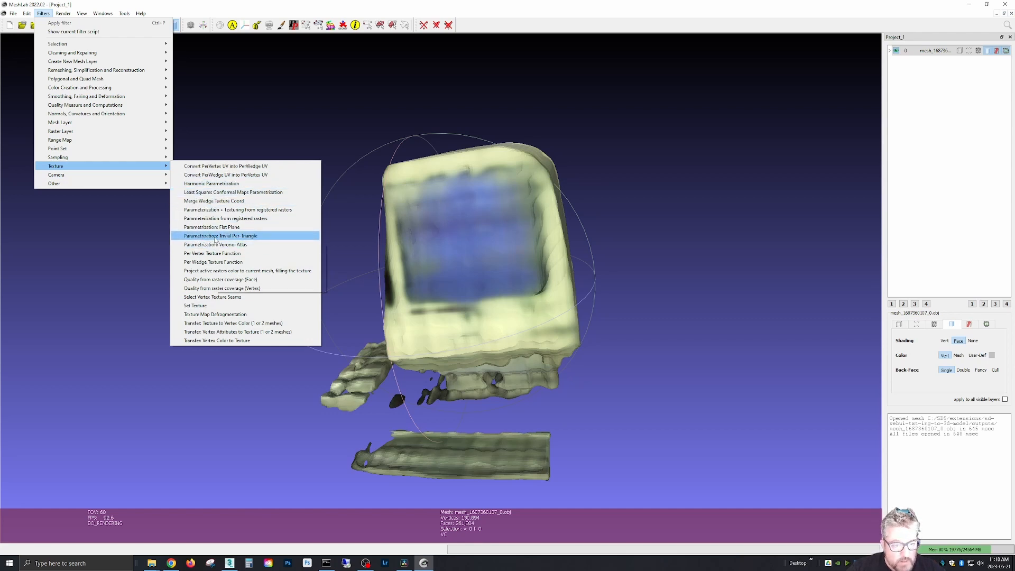
Apply the Trivial Per-Triangle parametrization with 500 quads per line to the mesh.
{"action": "left_click", "coordinate": [221, 236]}
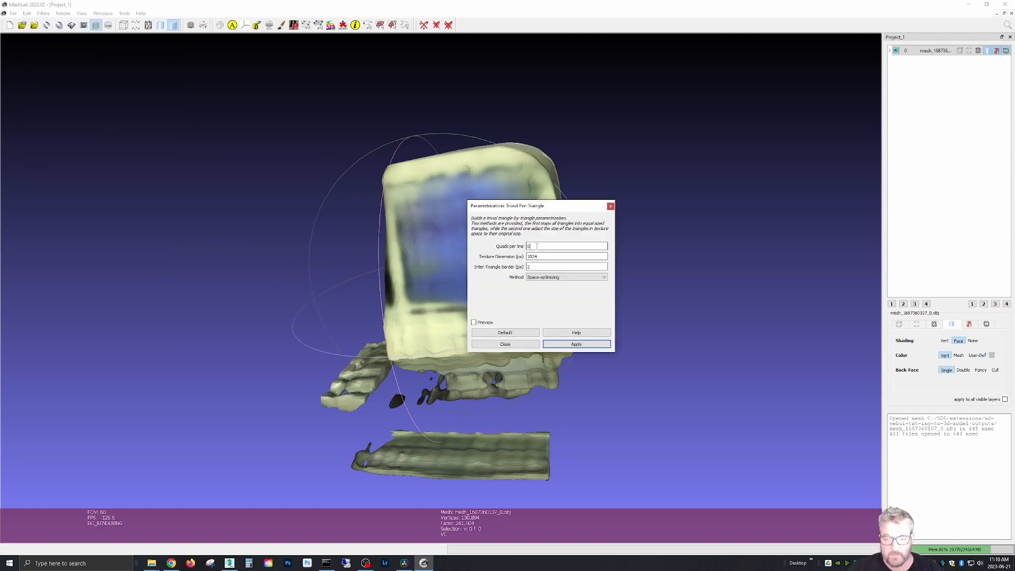
{"action": "type", "text": "500"}
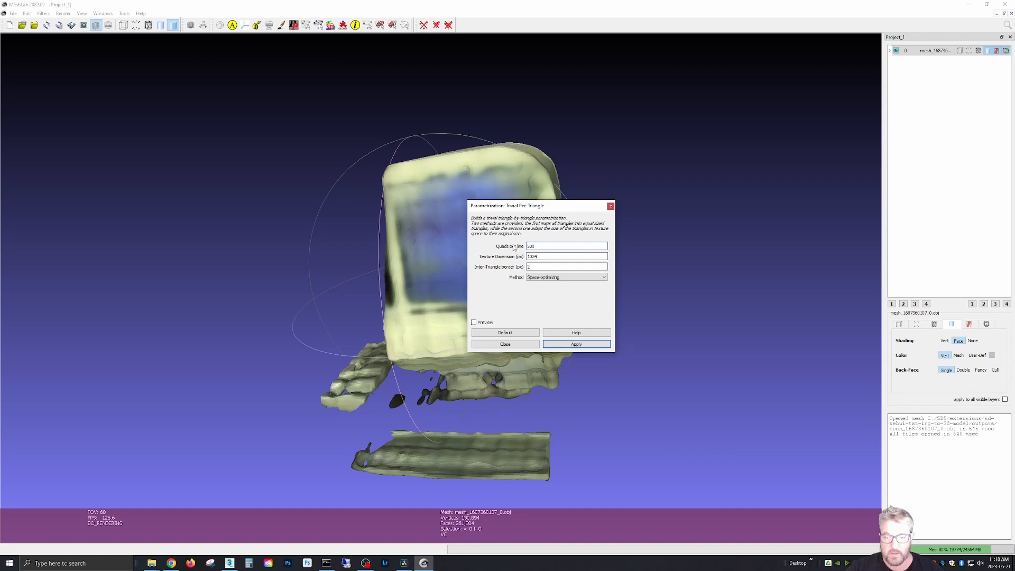
{"action": "left_click", "coordinate": [566, 267]}
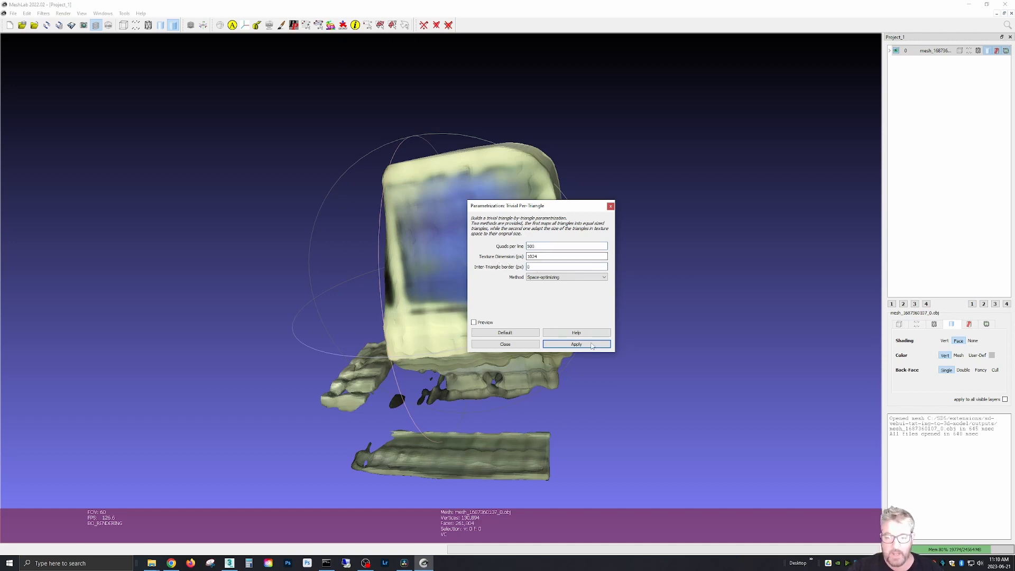
{"action": "left_click", "coordinate": [575, 344]}
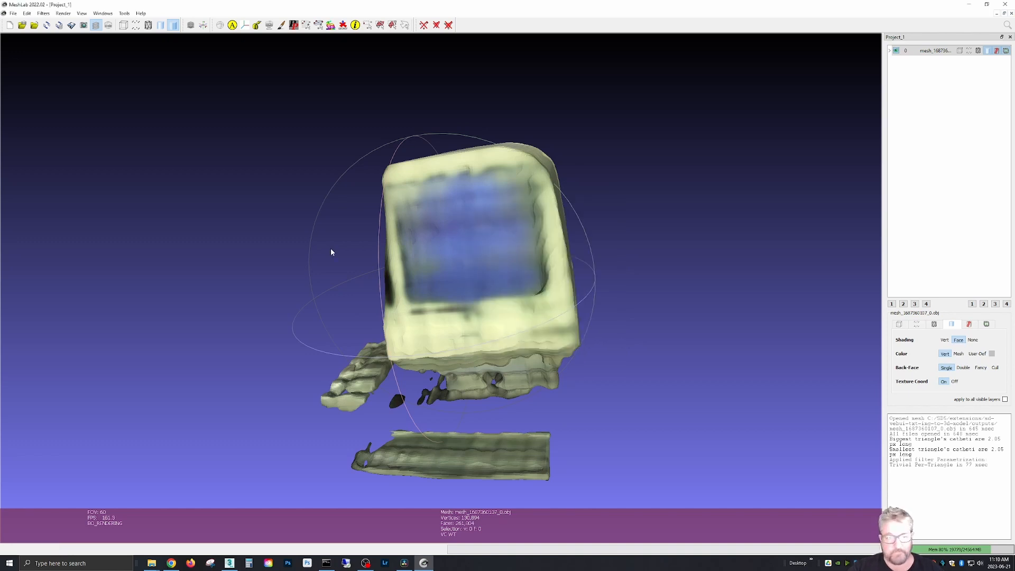
{"action": "left_click", "coordinate": [42, 12]}
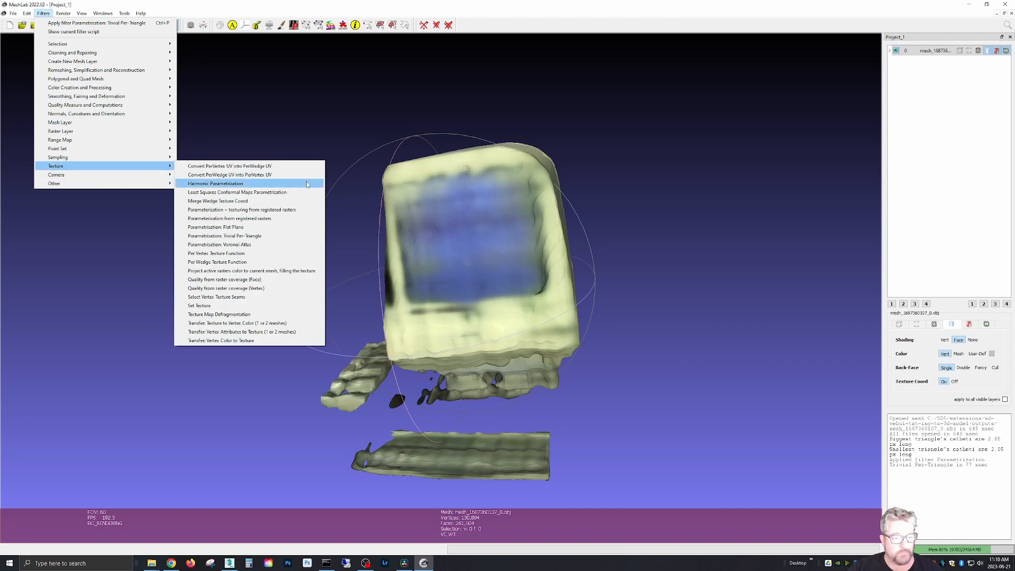
{"action": "mouse_move", "coordinate": [246, 323]}
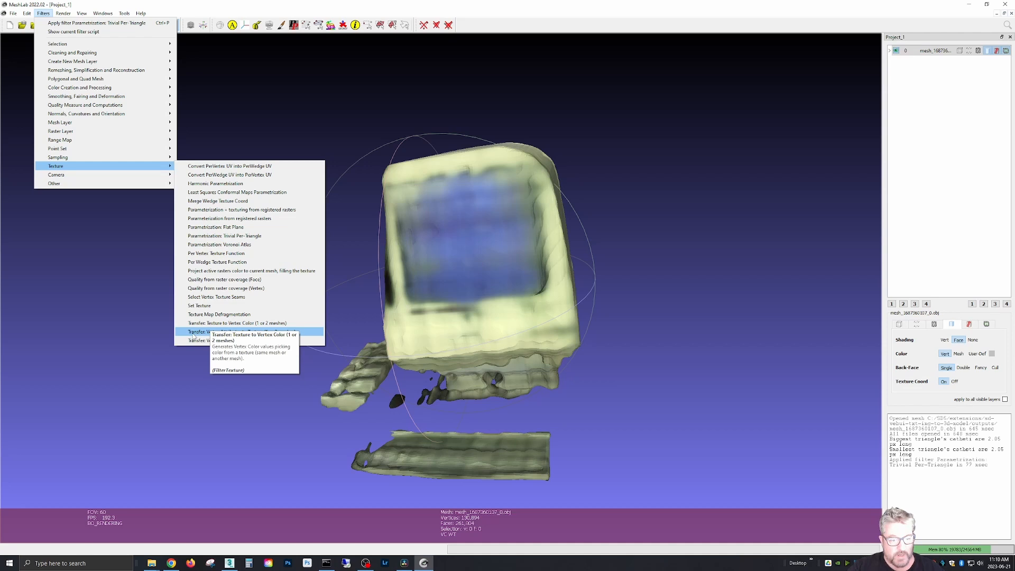
{"action": "mouse_move", "coordinate": [242, 331]}
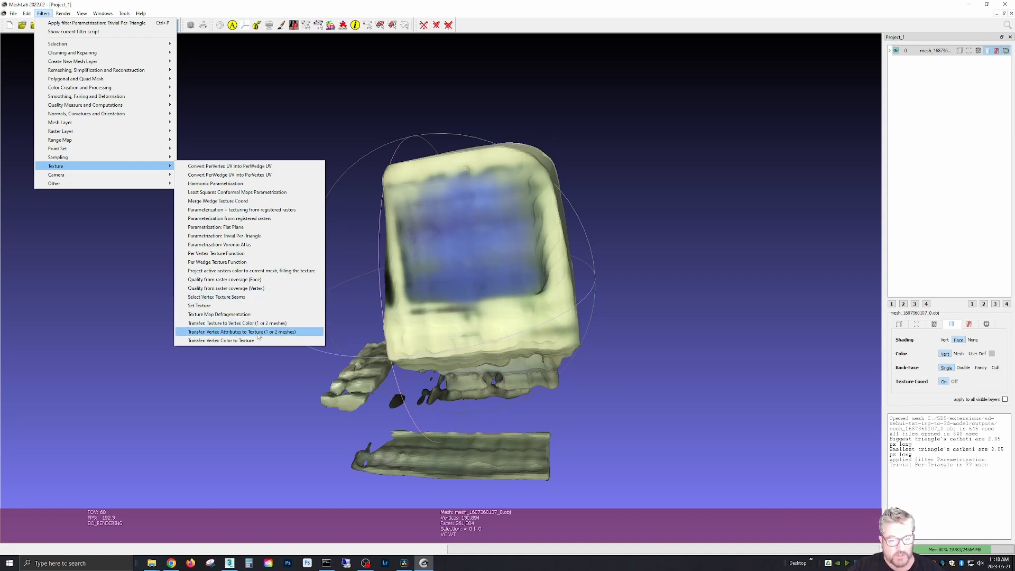
Bake the vertex colours into a texture via Transfer Vertex Attributes to Texture and close the dialog.
{"action": "left_click", "coordinate": [241, 331]}
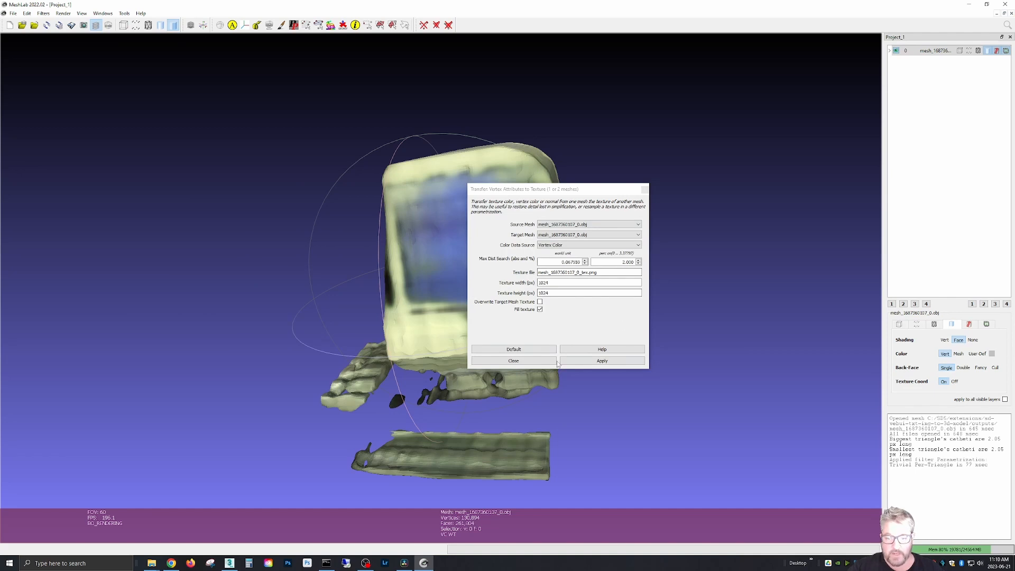
{"action": "left_click", "coordinate": [600, 360]}
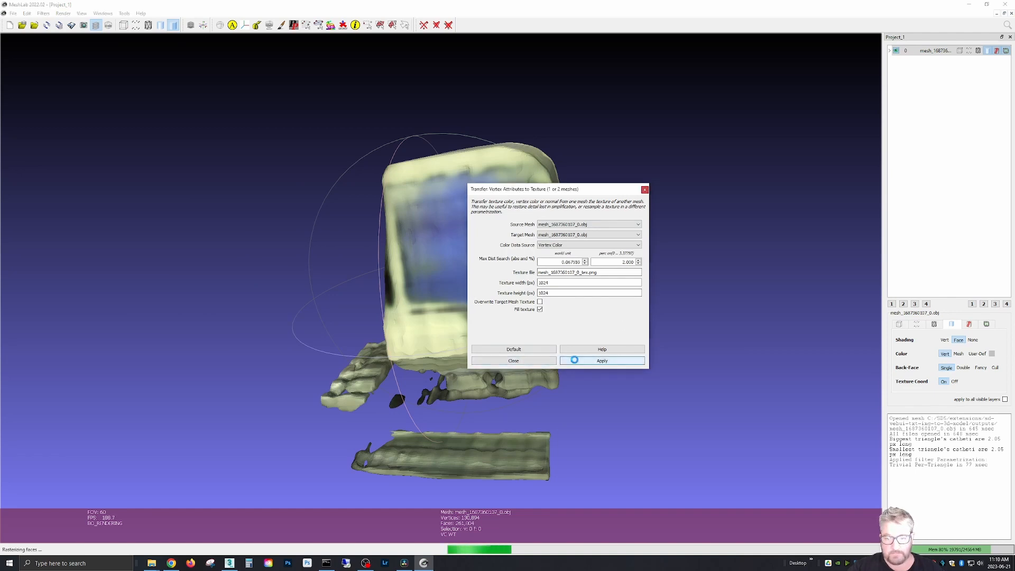
{"action": "left_click", "coordinate": [602, 360]}
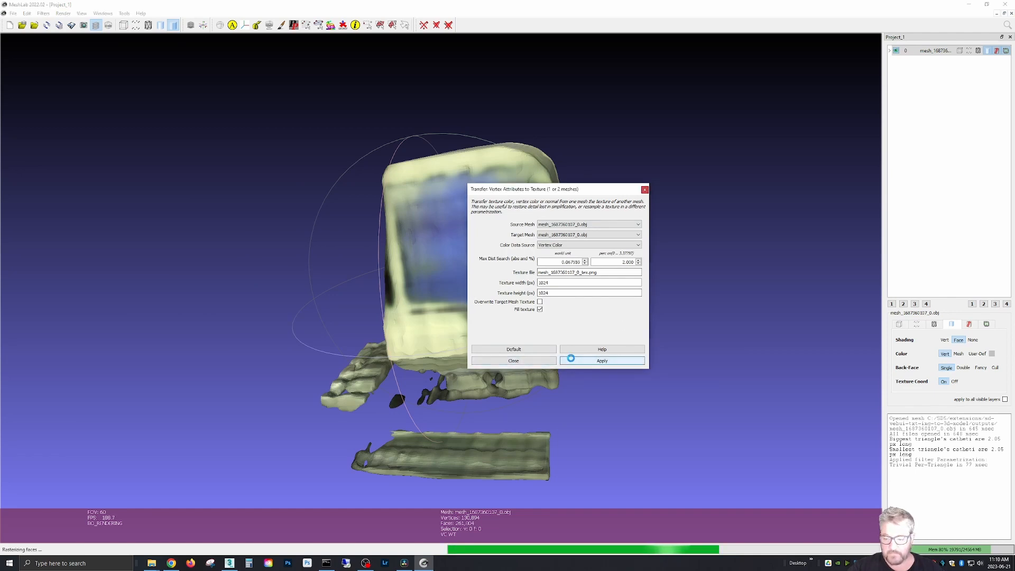
{"action": "left_click", "coordinate": [600, 360]}
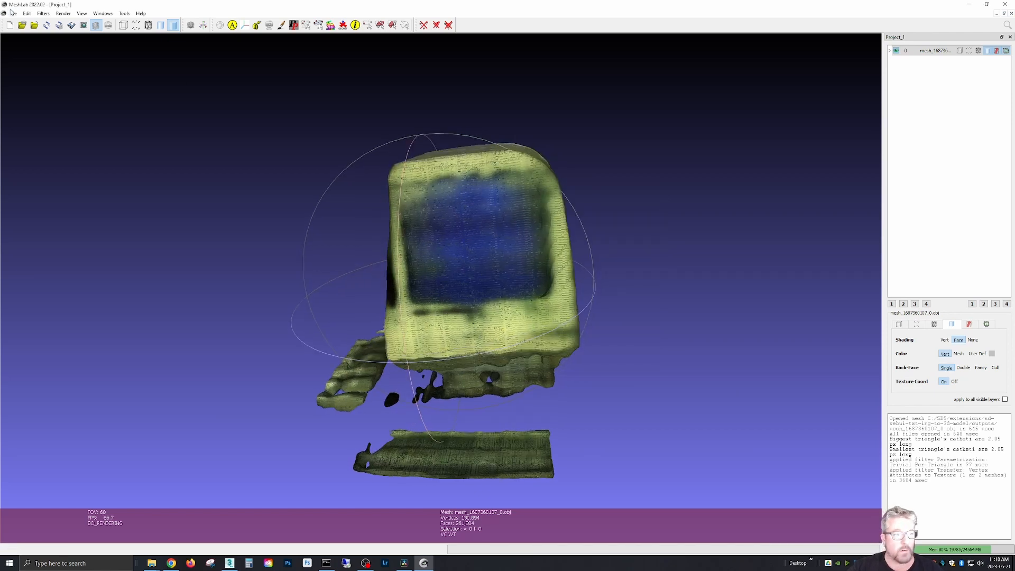
{"action": "left_click", "coordinate": [13, 13]}
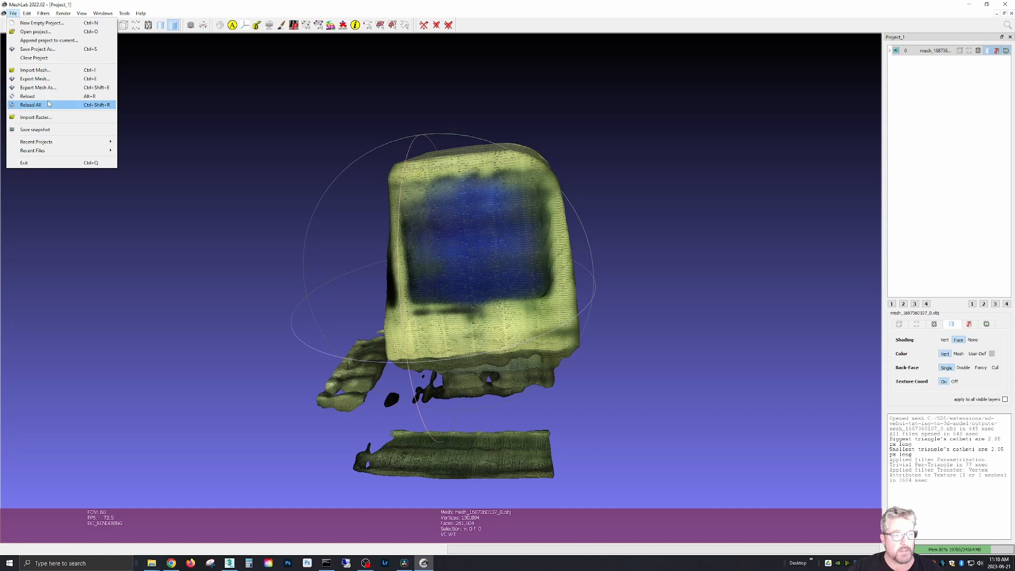
Export the computer mesh as OBJ to the outputs folder with Save Texture checked.
{"action": "left_click", "coordinate": [38, 88]}
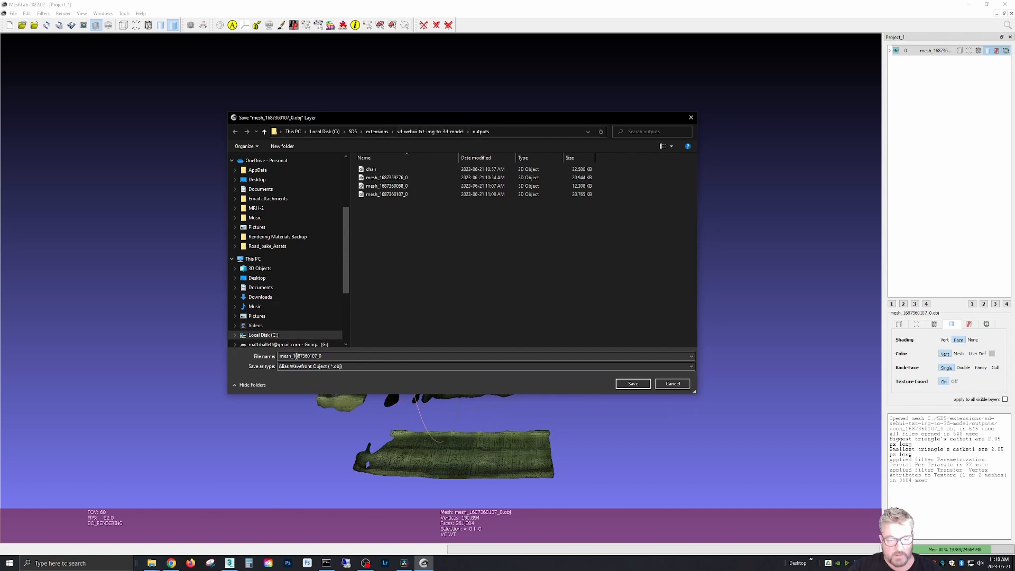
{"action": "left_click", "coordinate": [301, 356]}
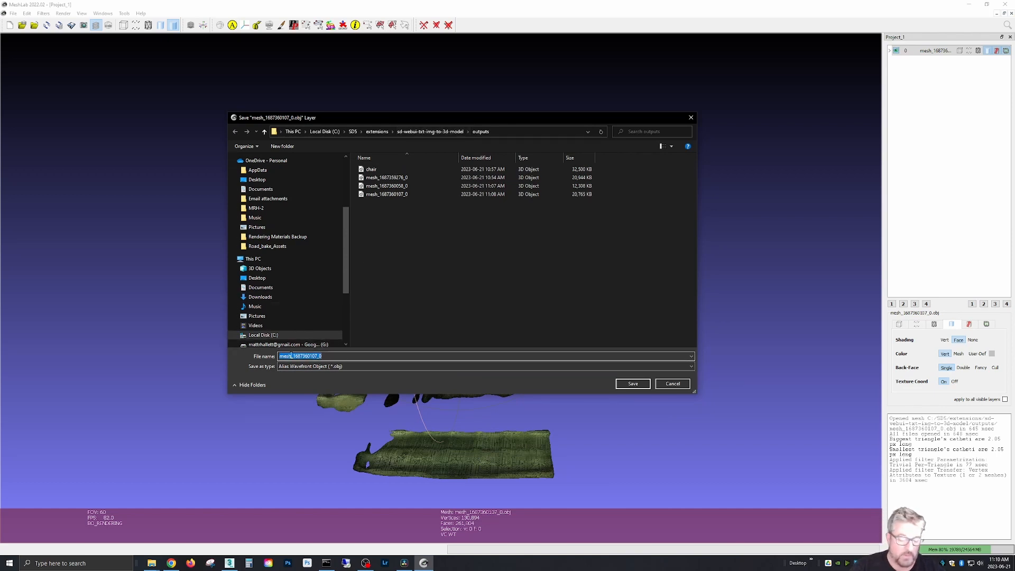
{"action": "left_click", "coordinate": [632, 383]}
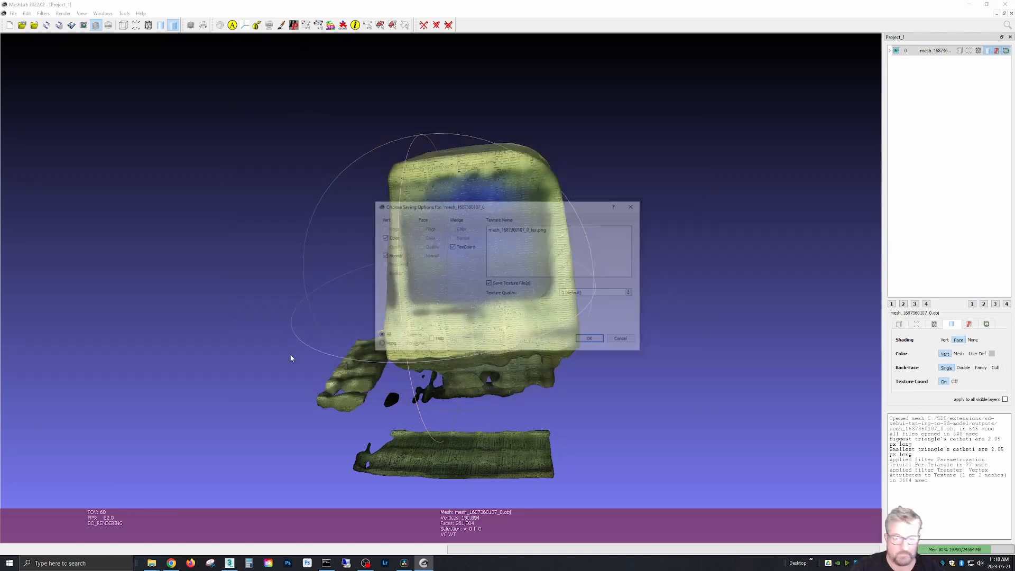
{"action": "left_click", "coordinate": [589, 338]}
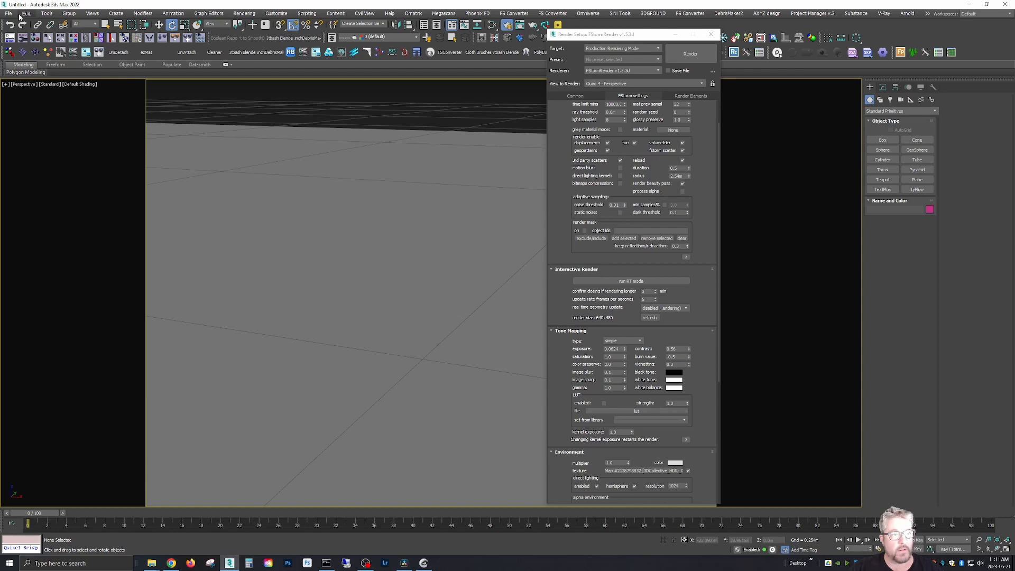
Import the computer OBJ into 3ds Max using an import preset with Auto Smooth enabled.
{"action": "left_click", "coordinate": [9, 13]}
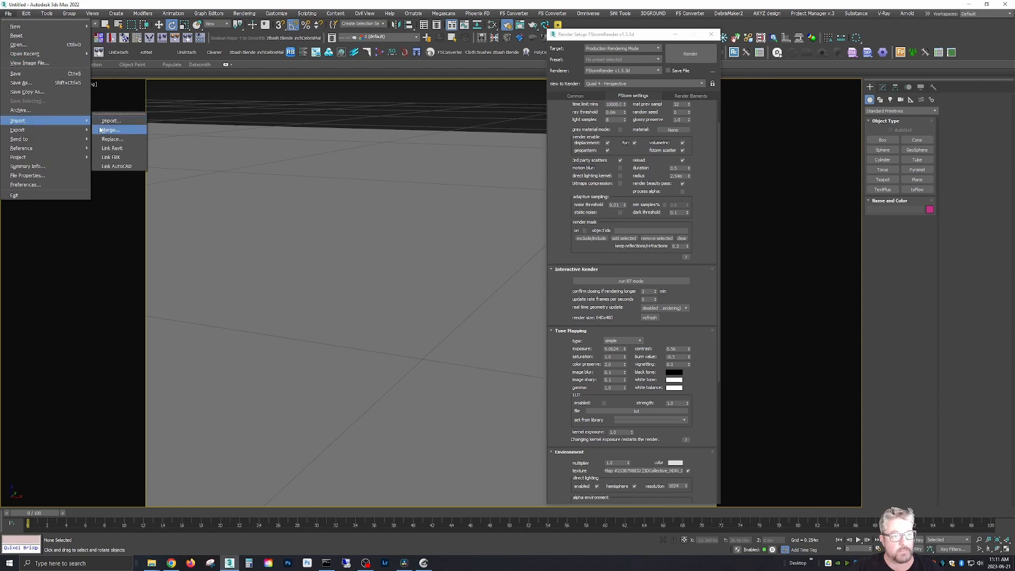
{"action": "left_click", "coordinate": [110, 121]}
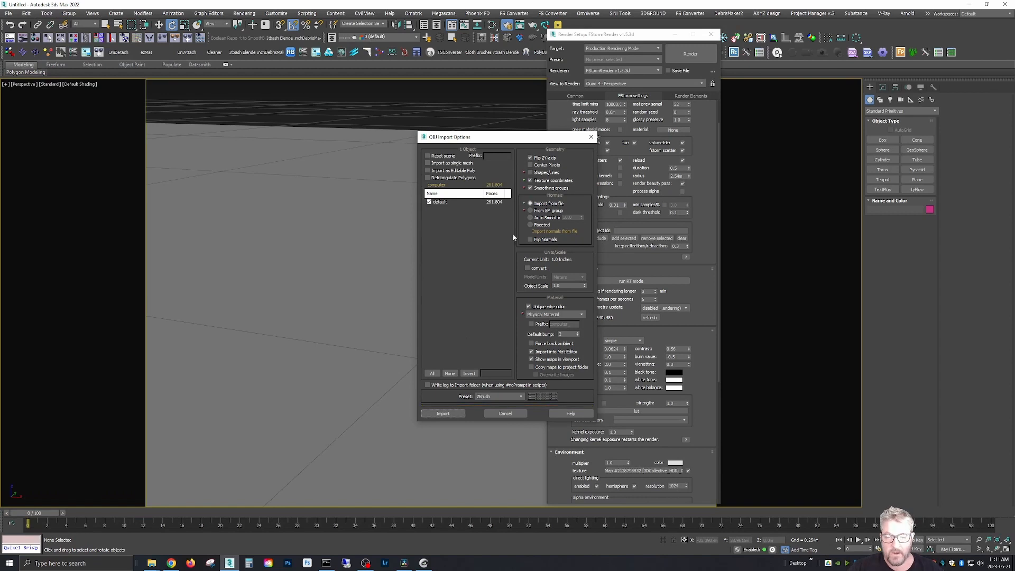
{"action": "left_click", "coordinate": [519, 396]}
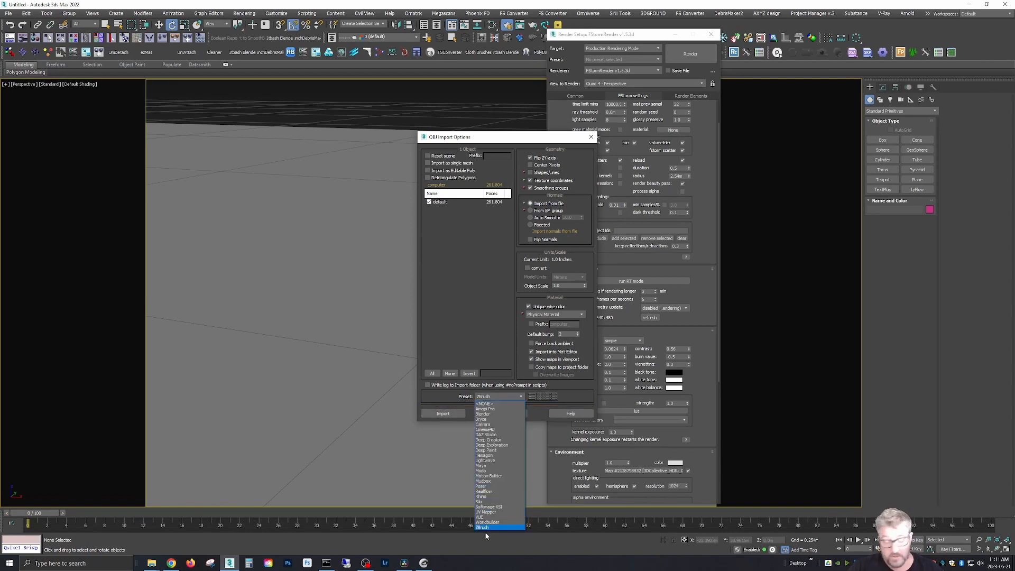
{"action": "left_click", "coordinate": [482, 526]}
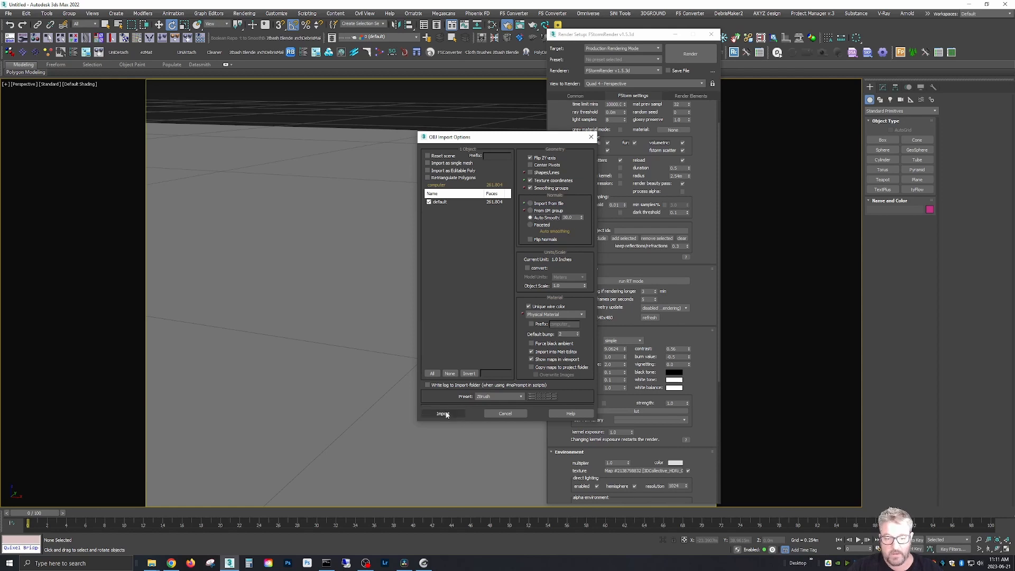
{"action": "left_click", "coordinate": [443, 413]}
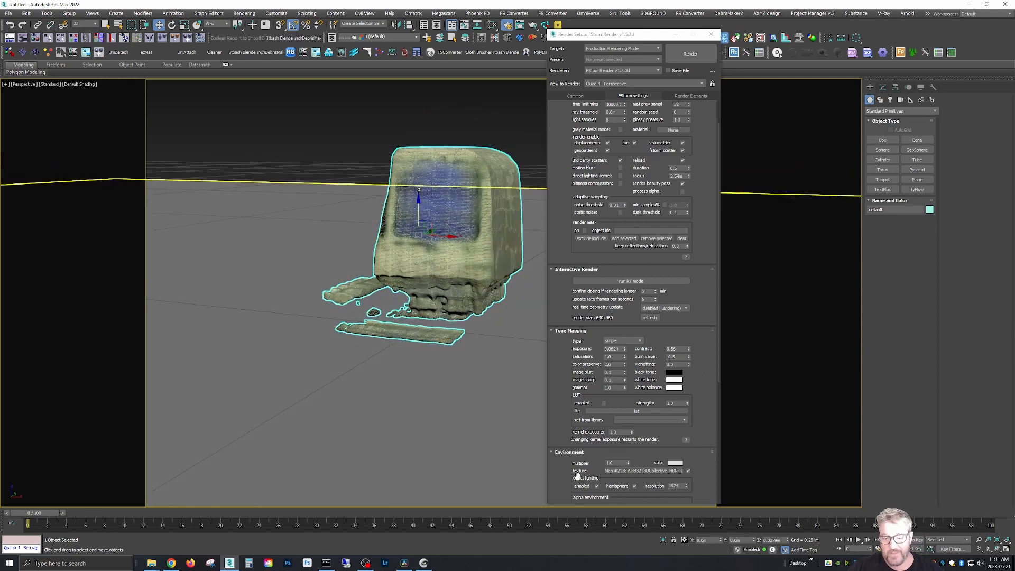
Start an FStorm RT interactive render of the imported computer scene.
{"action": "scroll", "scroll_direction": "down", "scroll_amount": 3}
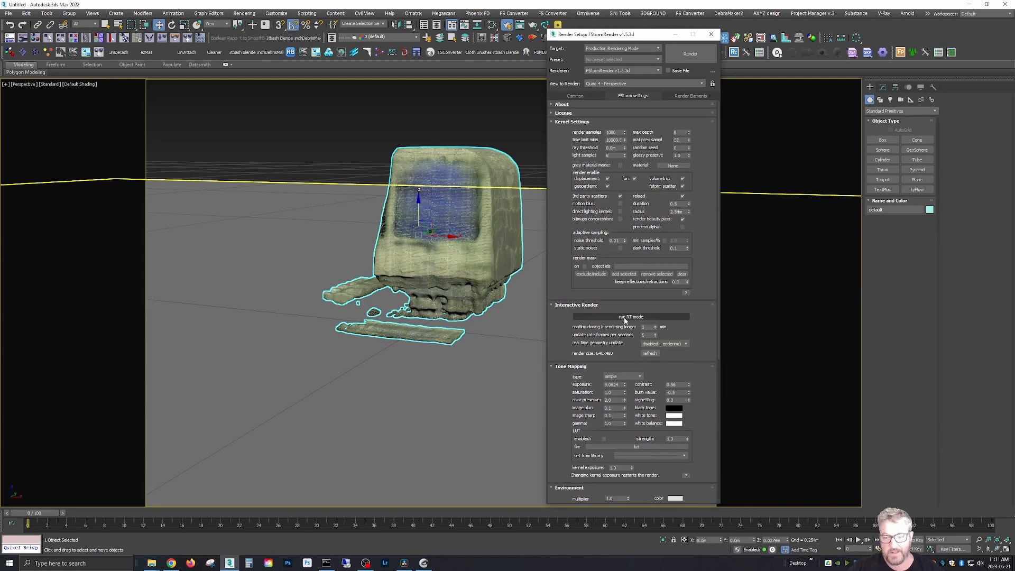
{"action": "left_click", "coordinate": [633, 316]}
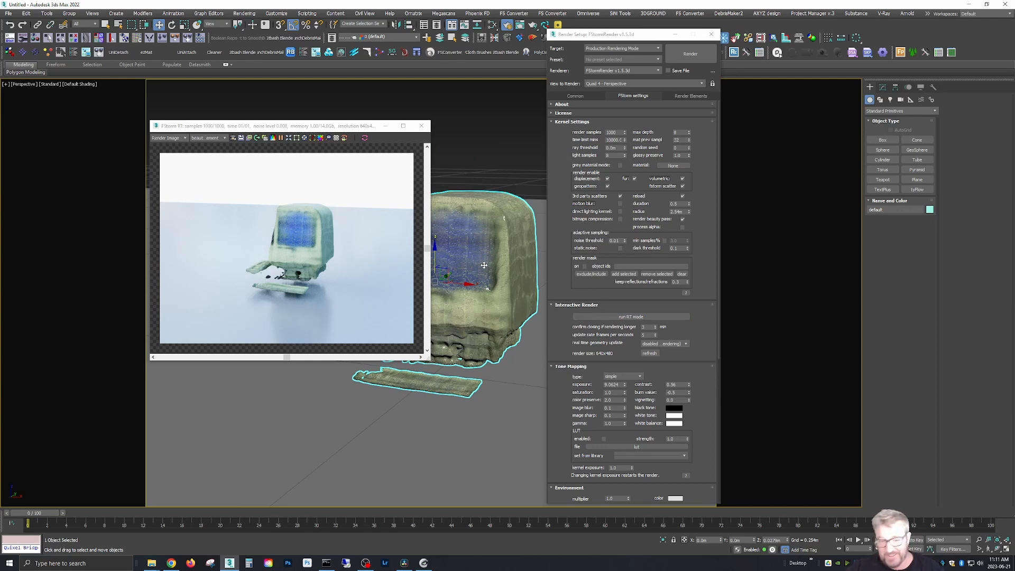
{"action": "mouse_move", "coordinate": [485, 233]}
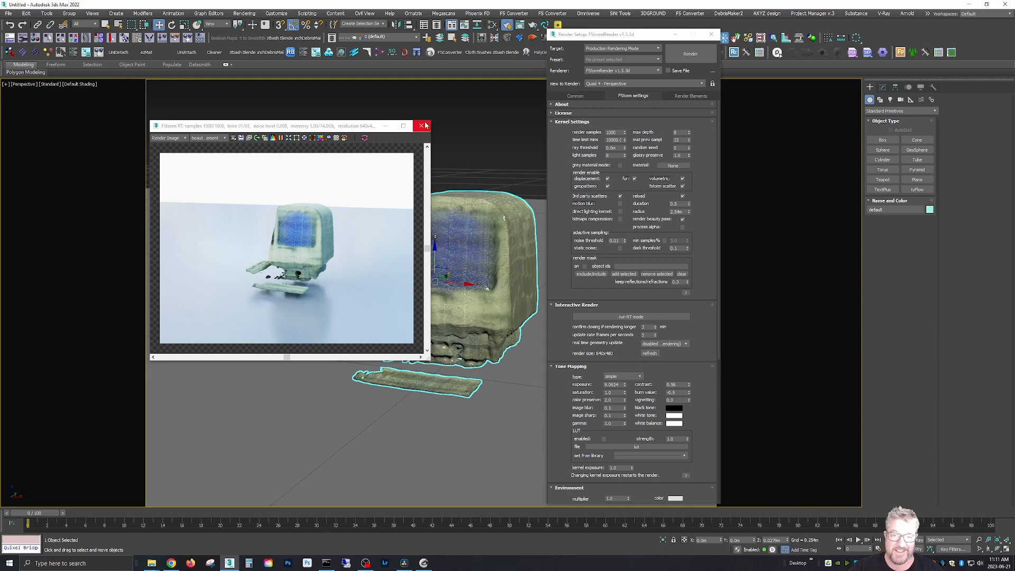
Close the FStorm RT render window after viewing the computer on its pale backdrop.
{"action": "left_click", "coordinate": [423, 126]}
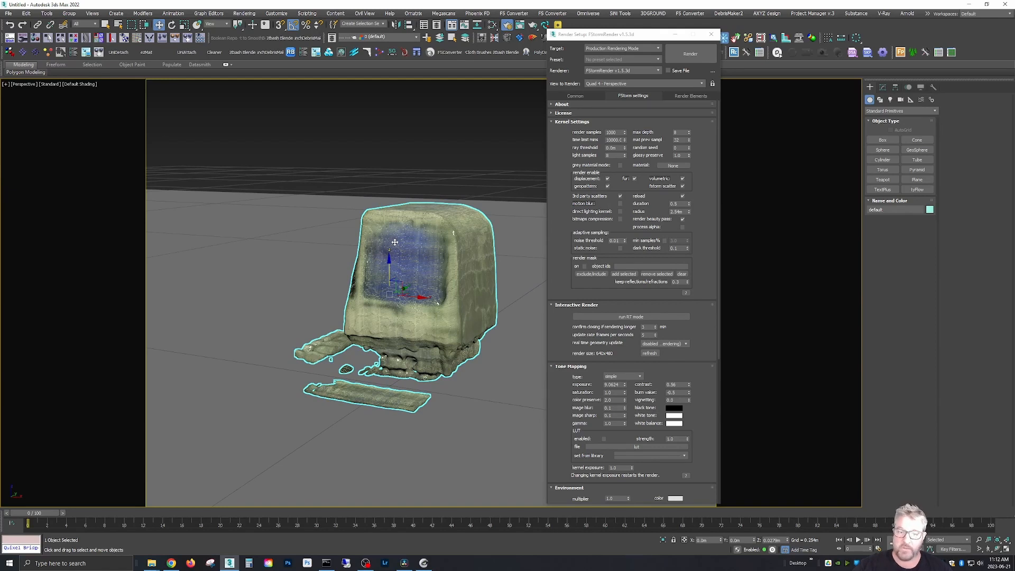
{"action": "mouse_move", "coordinate": [486, 290]}
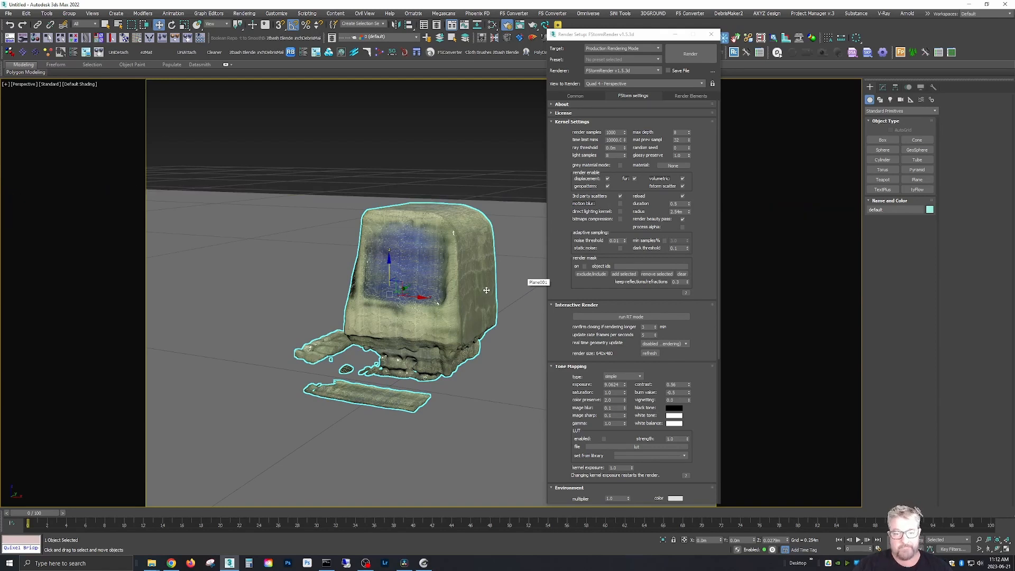